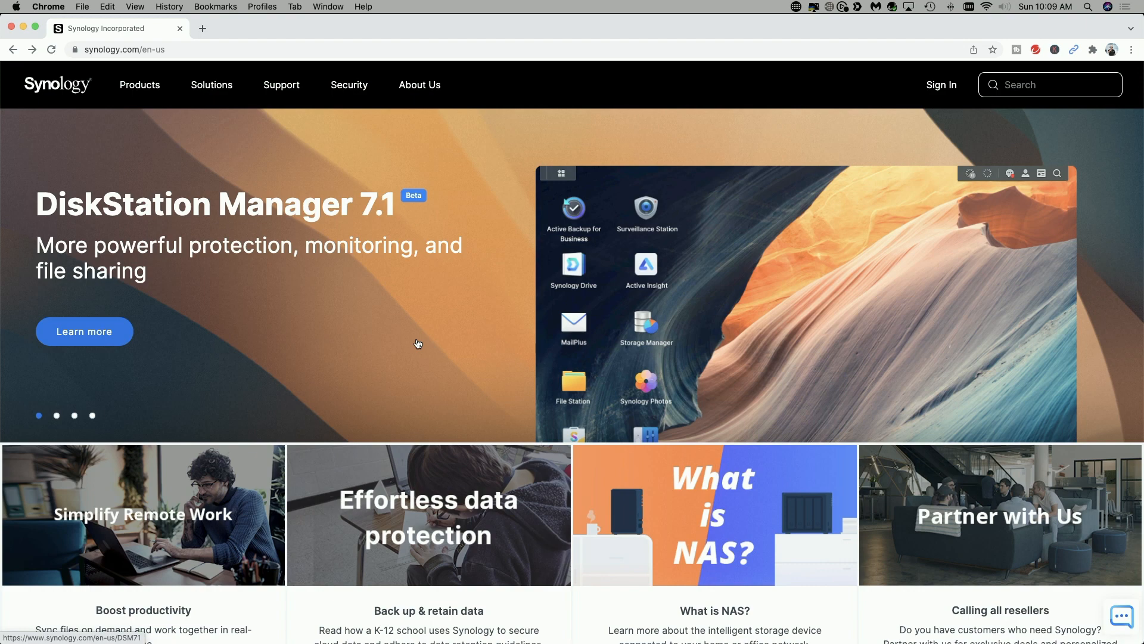
mouse_move(32, 326)
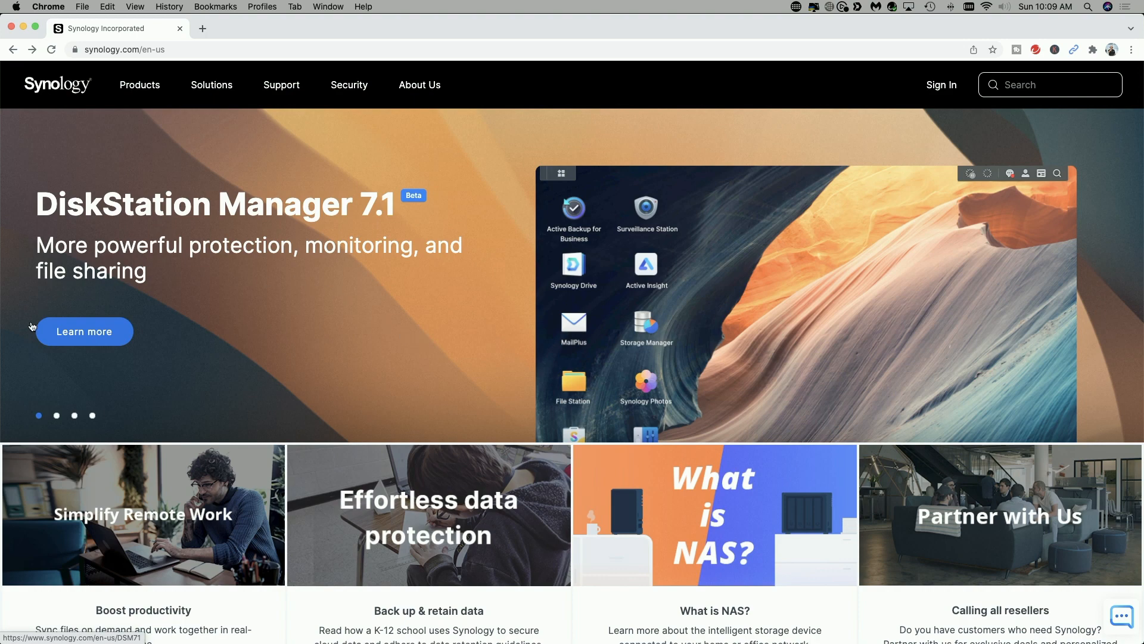
Step: Open the DSM 7.1 Learn more page and scroll to the five feature icons
left_click(84, 332)
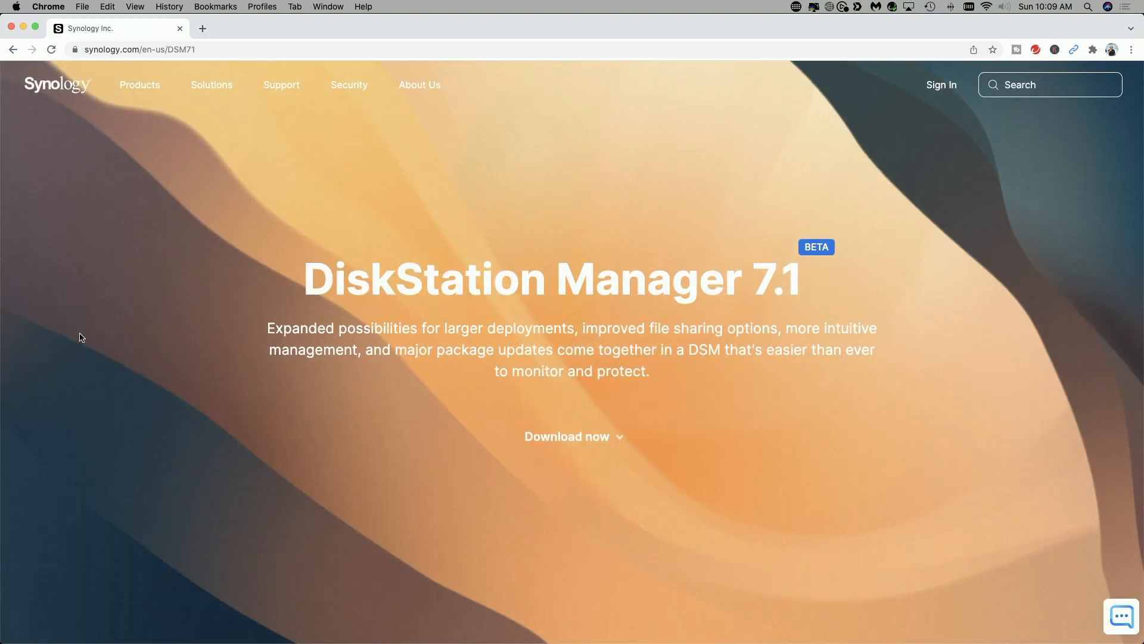
mouse_move(833, 465)
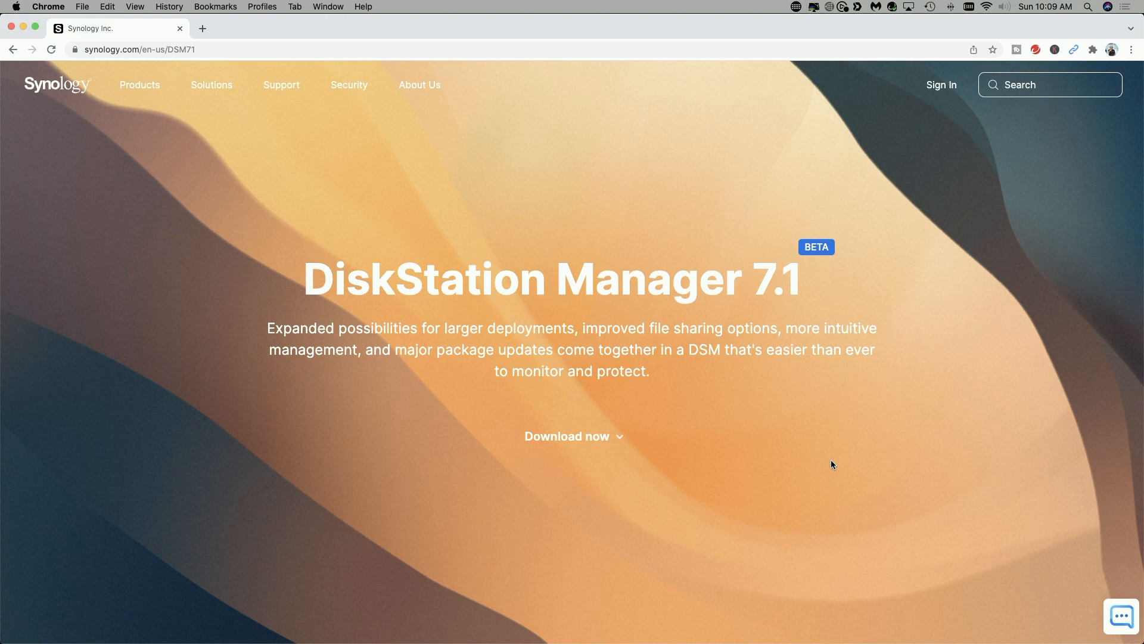
mouse_move(560, 462)
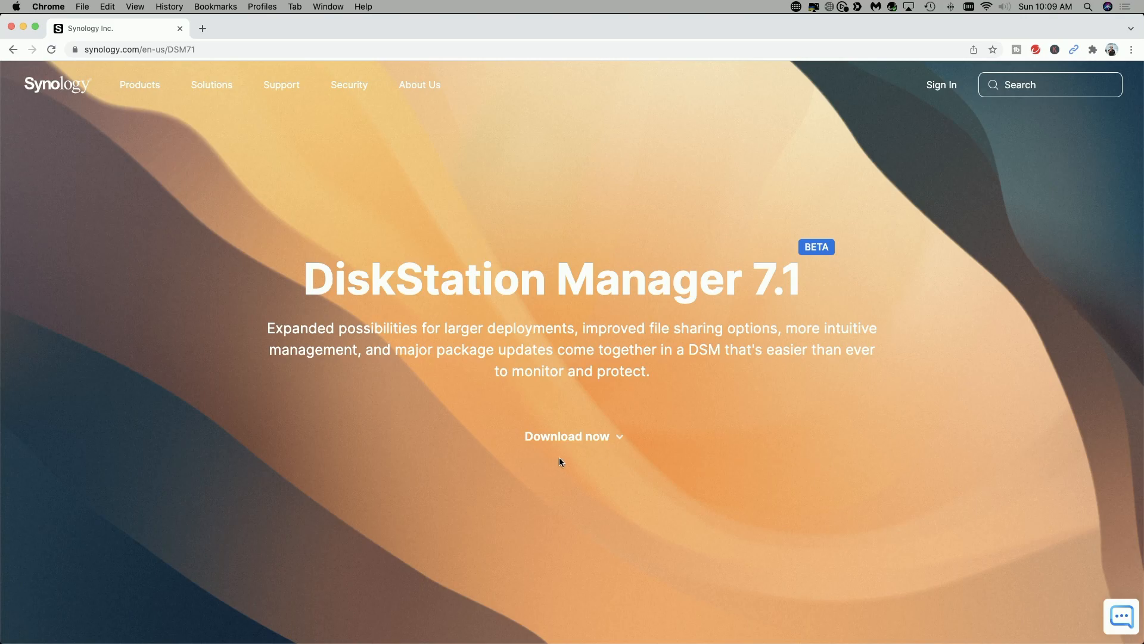
scroll("down", 3)
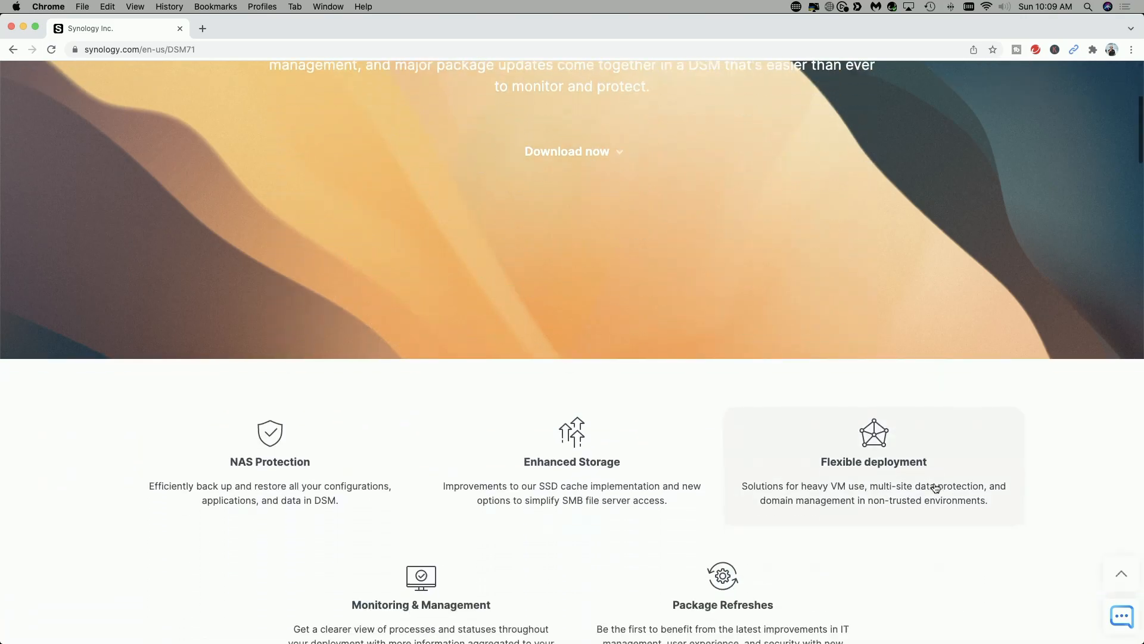
scroll("down", 3)
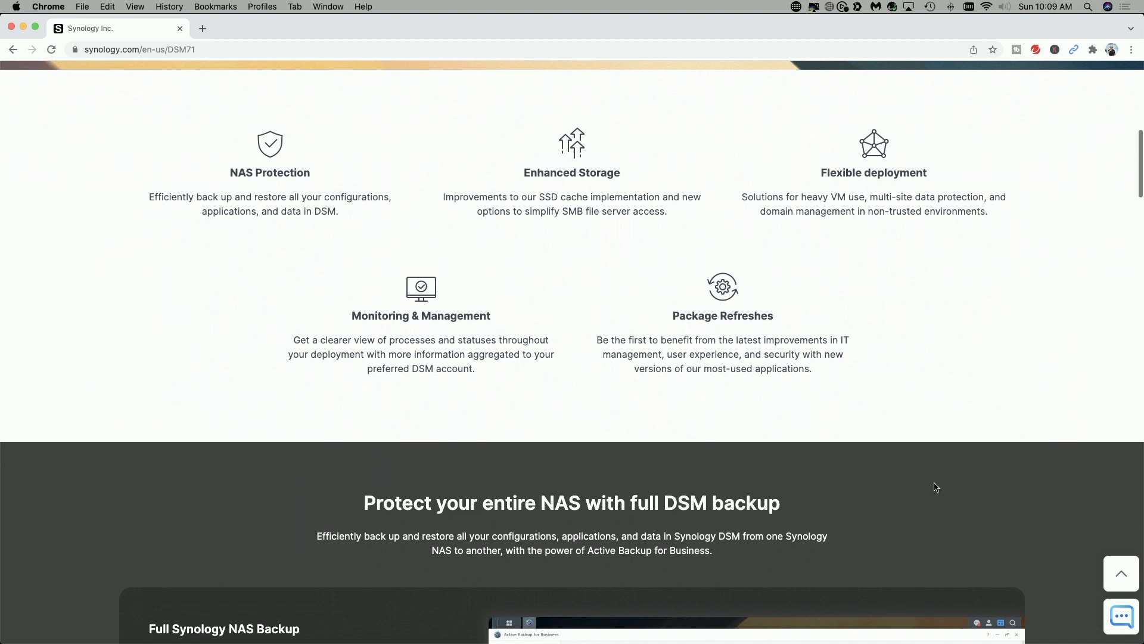
scroll("down", 3)
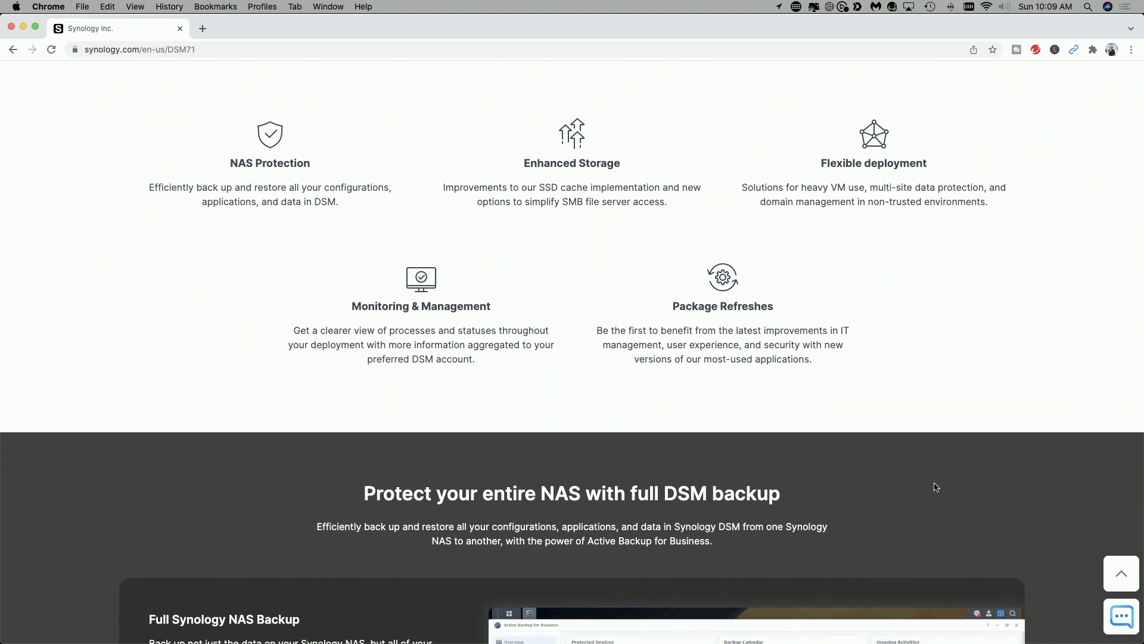
mouse_move(1078, 394)
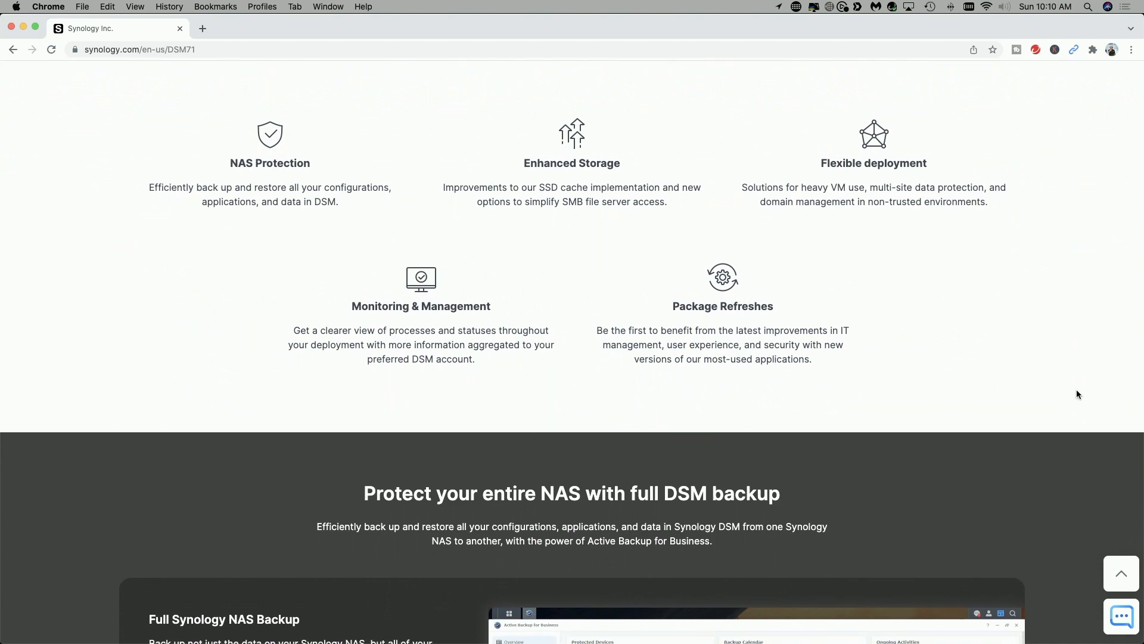
mouse_move(242, 245)
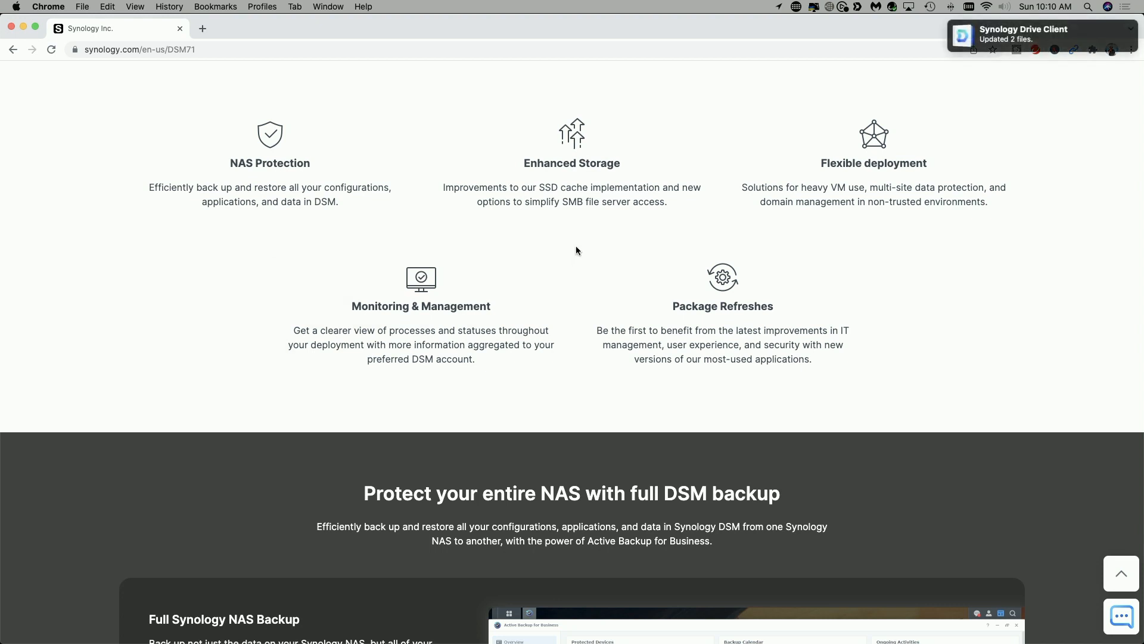
mouse_move(897, 248)
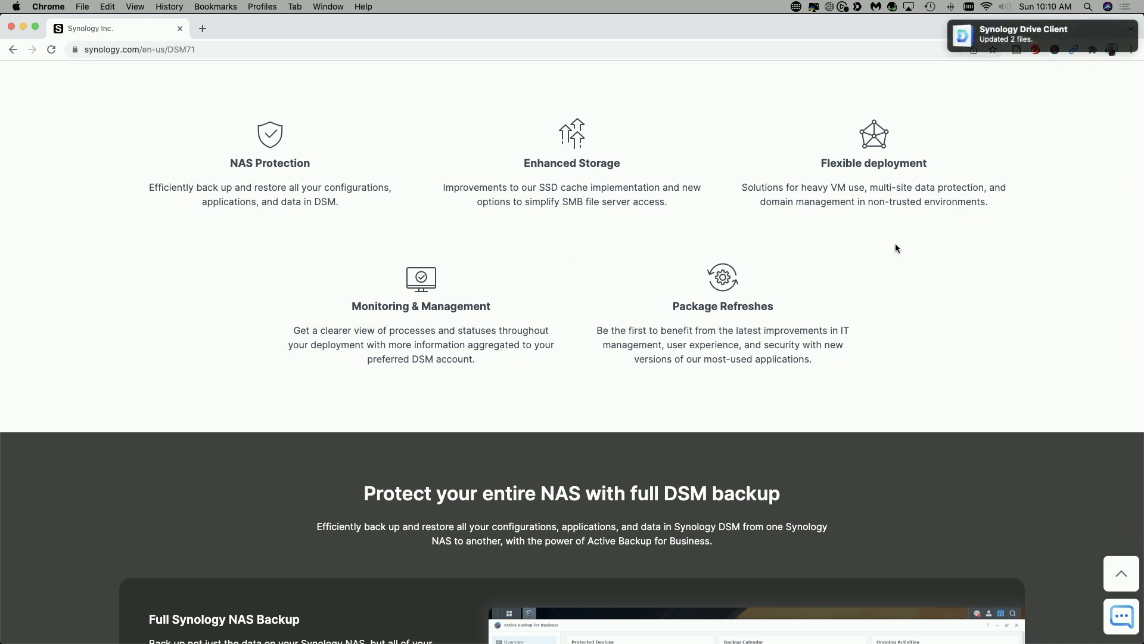
mouse_move(448, 403)
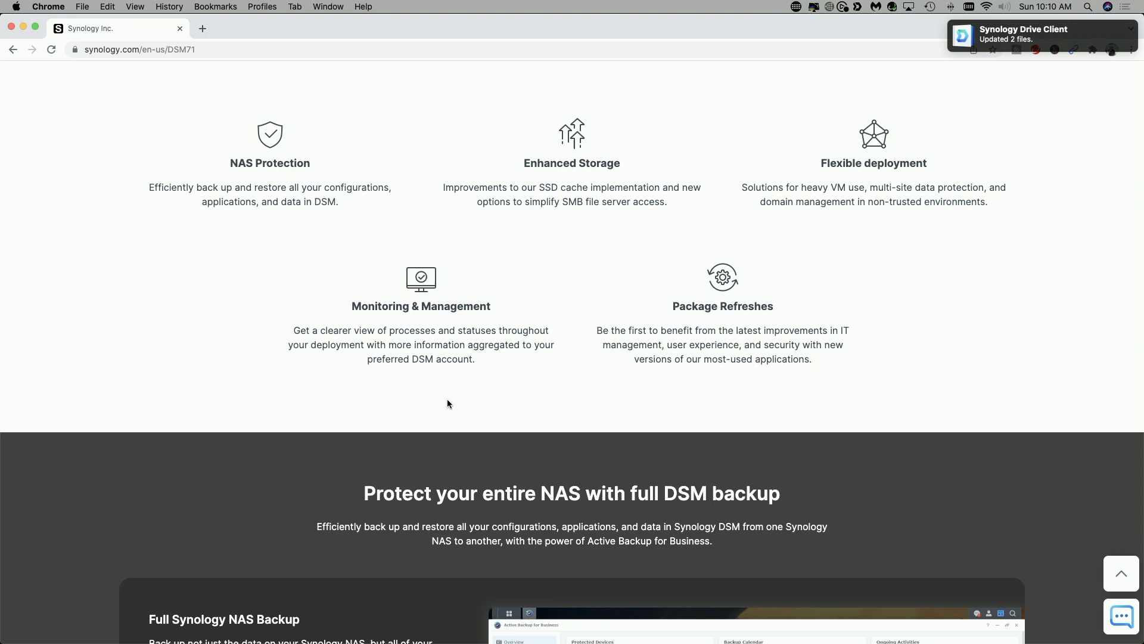
Step: Scroll to the 'Protect your entire NAS with full DSM backup' section
scroll("down", 3)
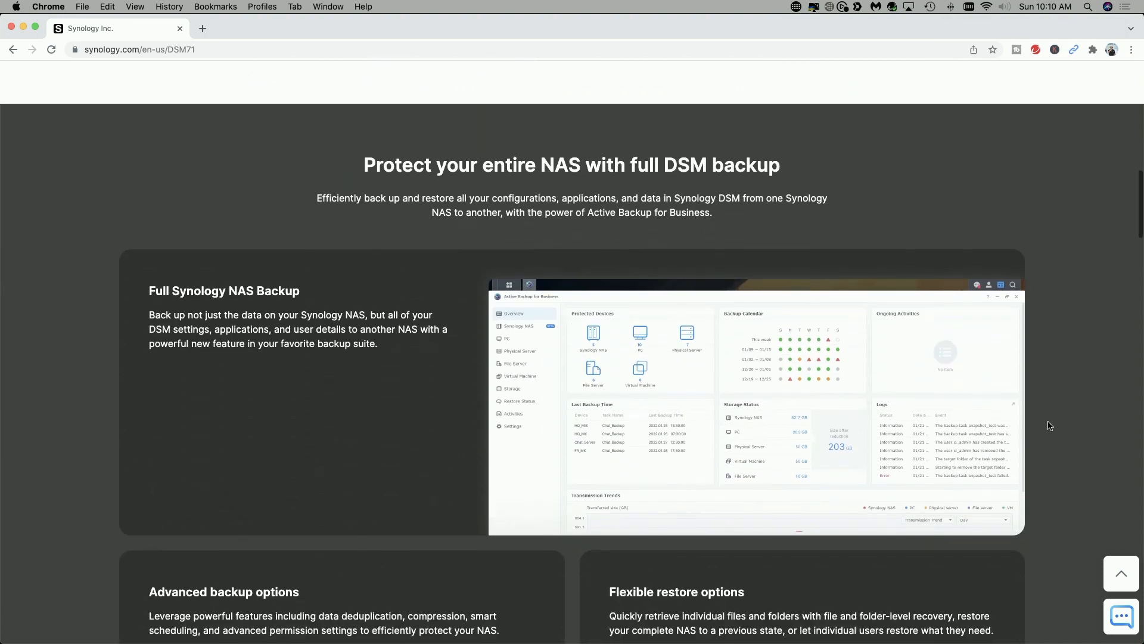
scroll("up", 3)
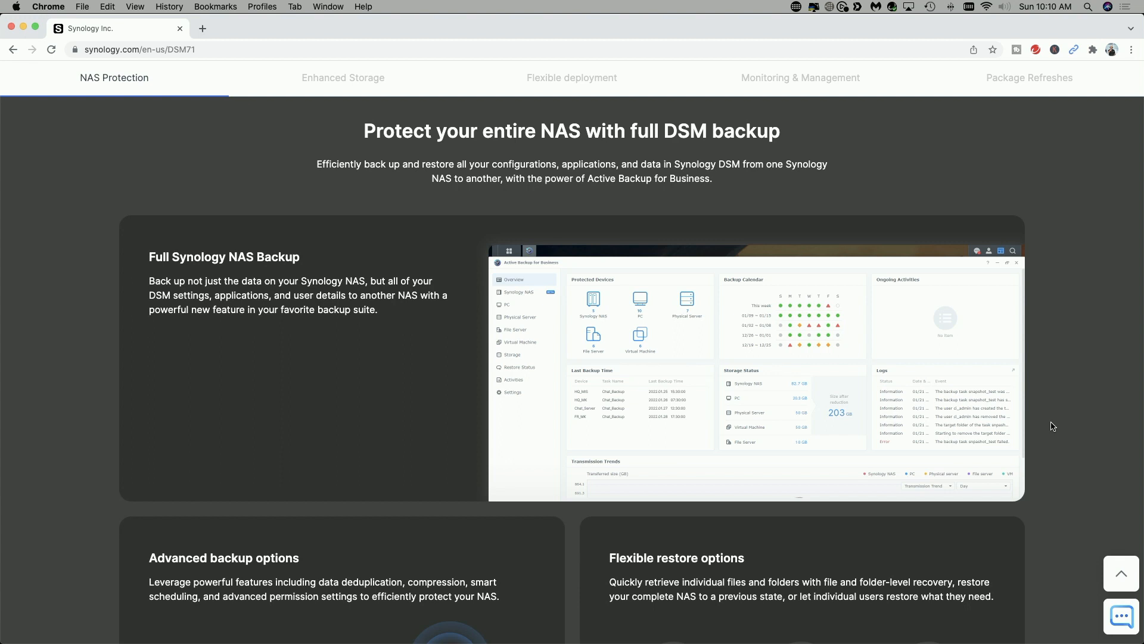
scroll("down", 3)
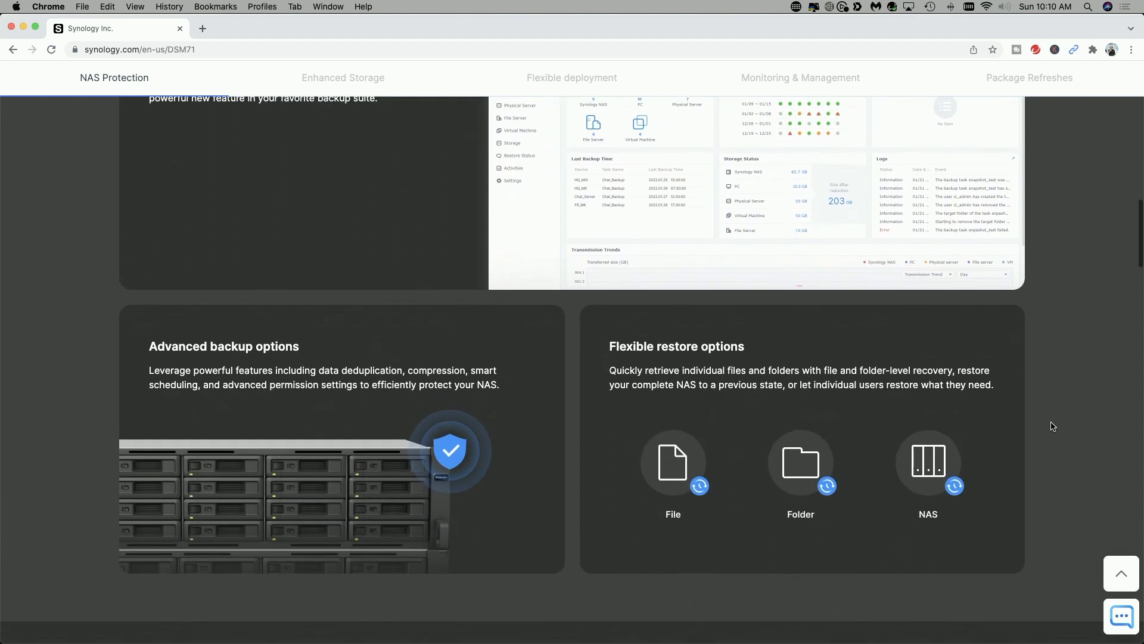
Step: Scroll through the Storage server enhancements section toward New advanced deployment options
scroll("down", 3)
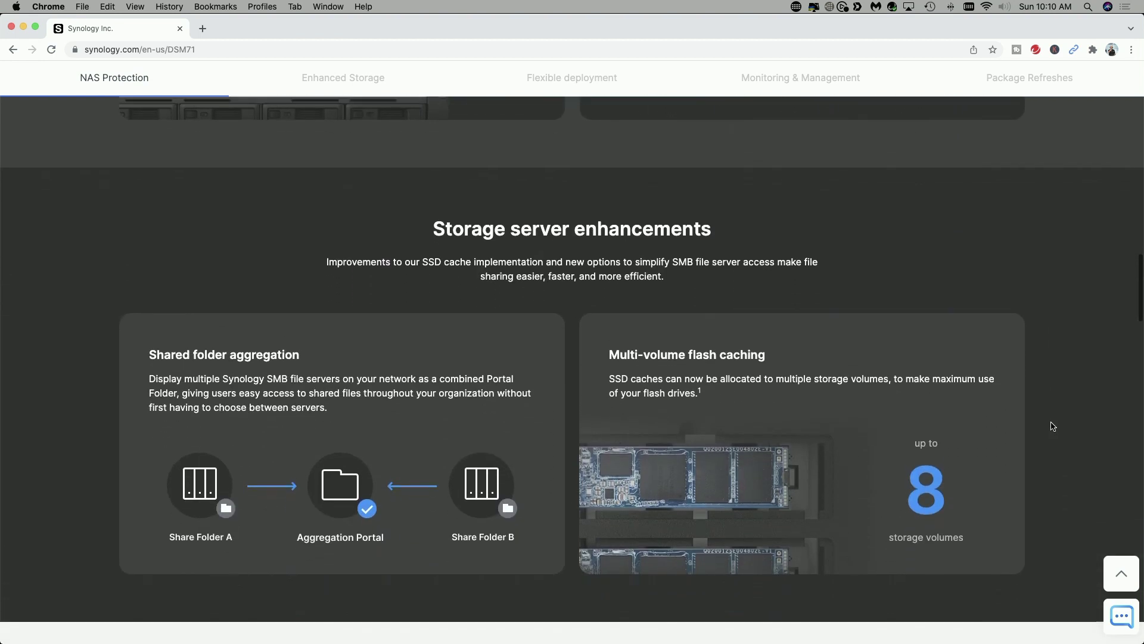
scroll("down", 3)
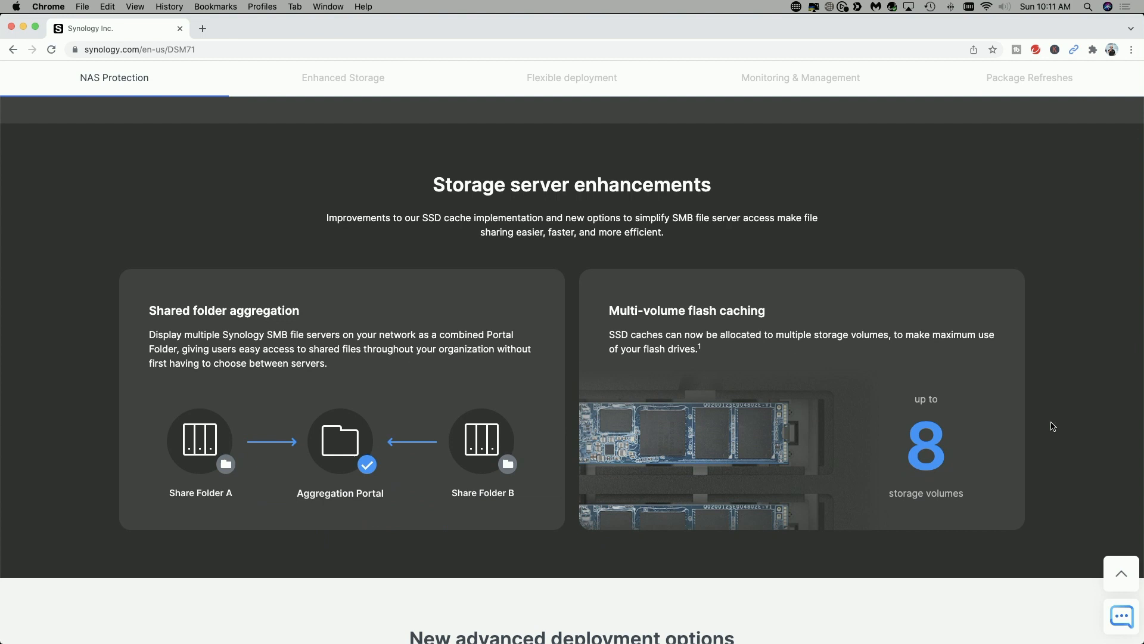
mouse_move(727, 360)
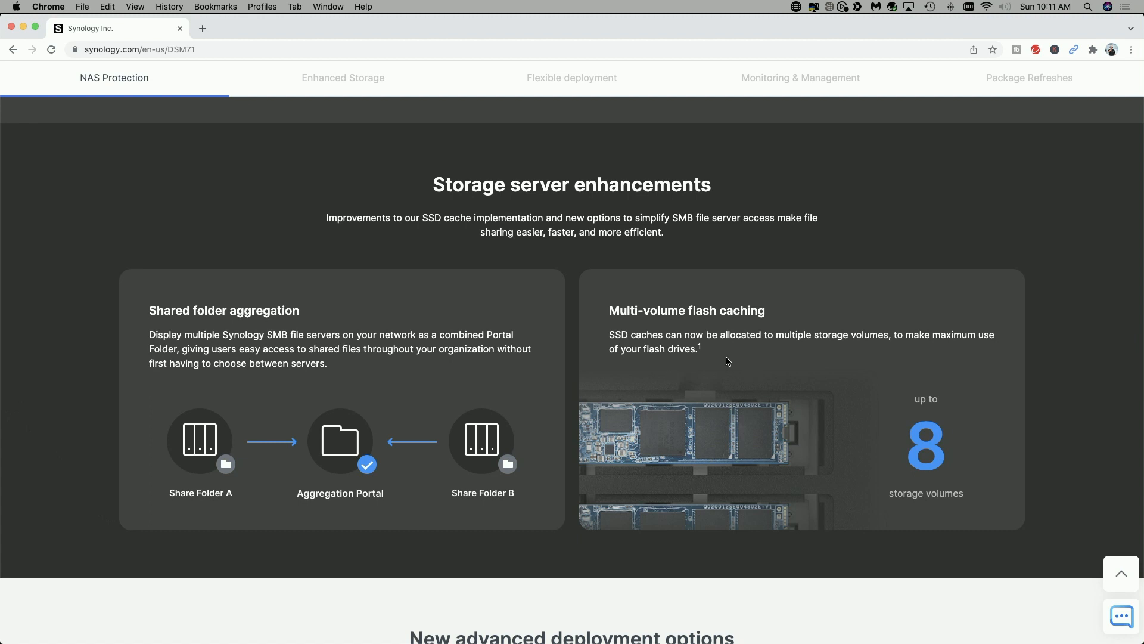
mouse_move(31, 399)
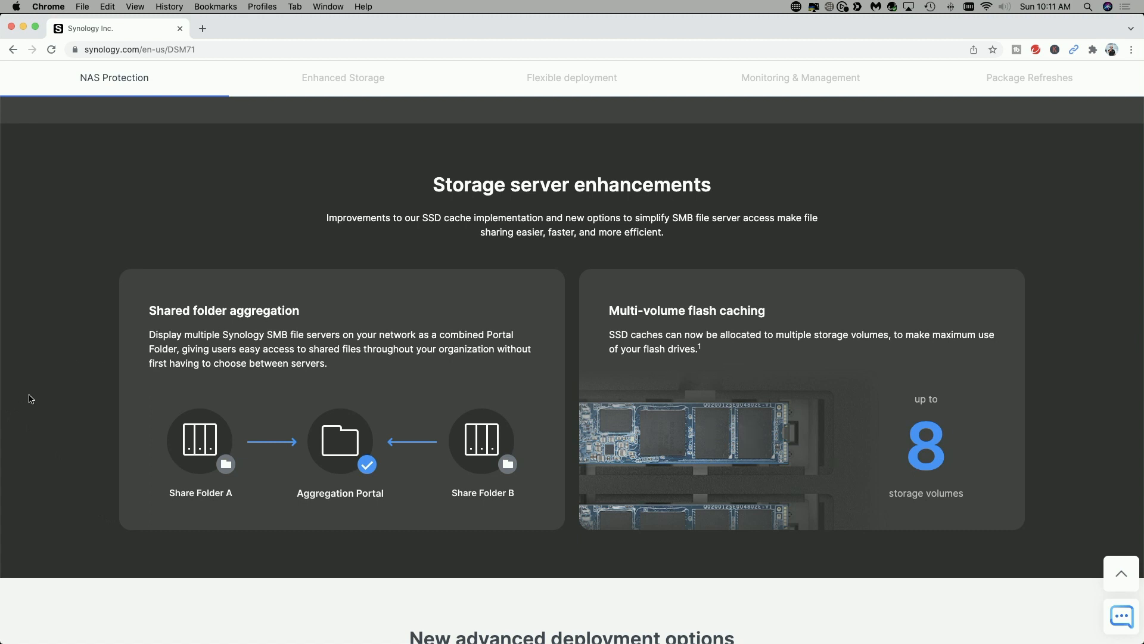
mouse_move(58, 416)
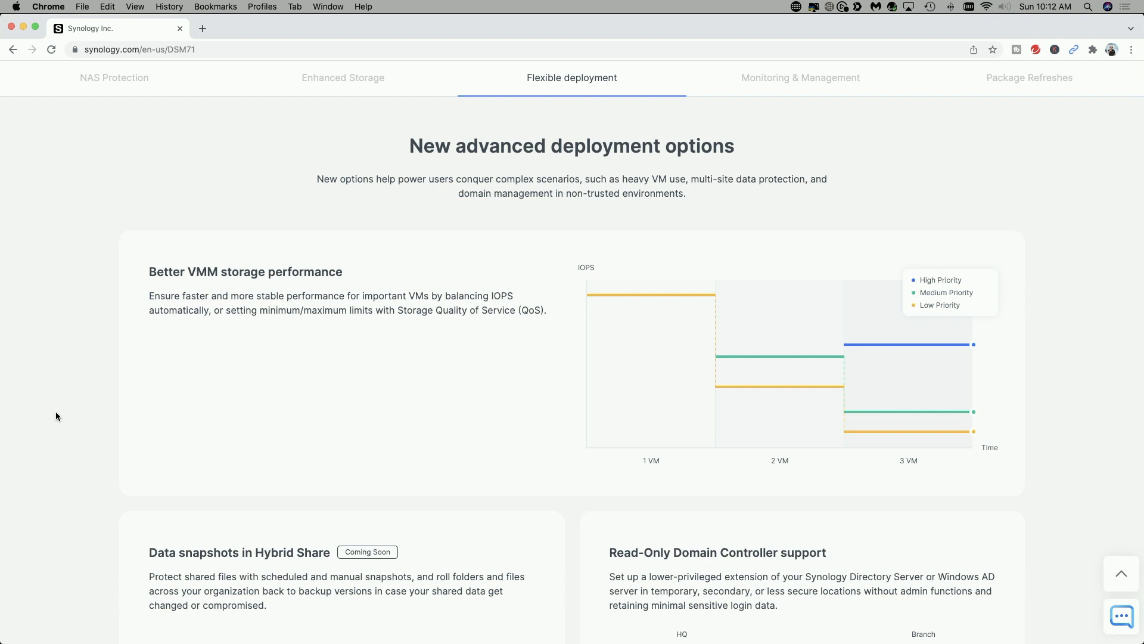
mouse_move(1024, 452)
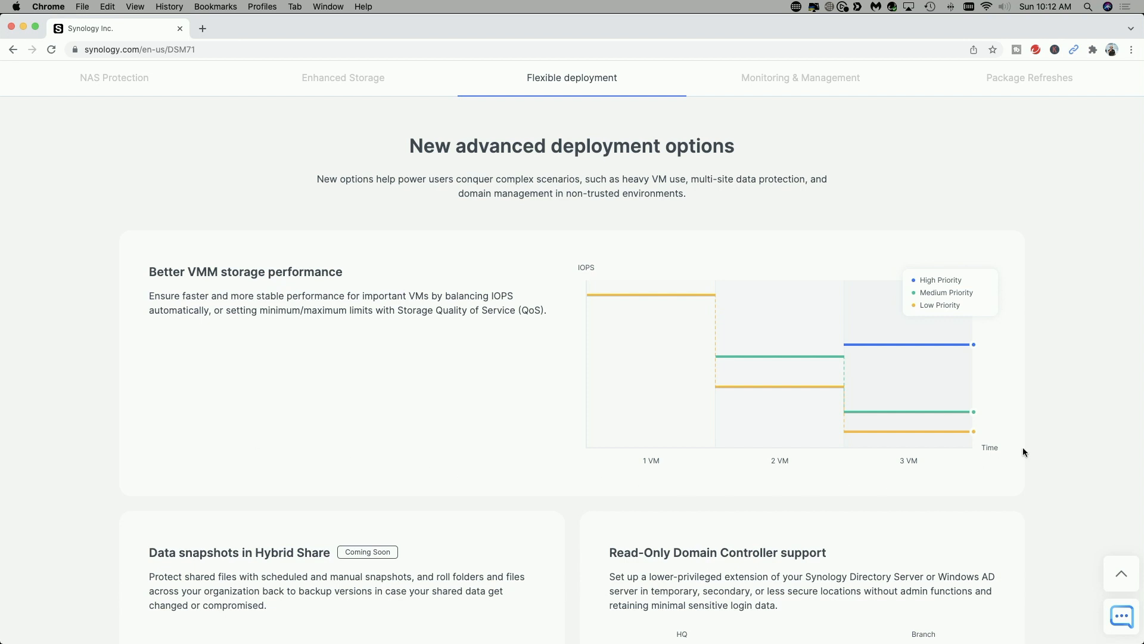
mouse_move(1057, 469)
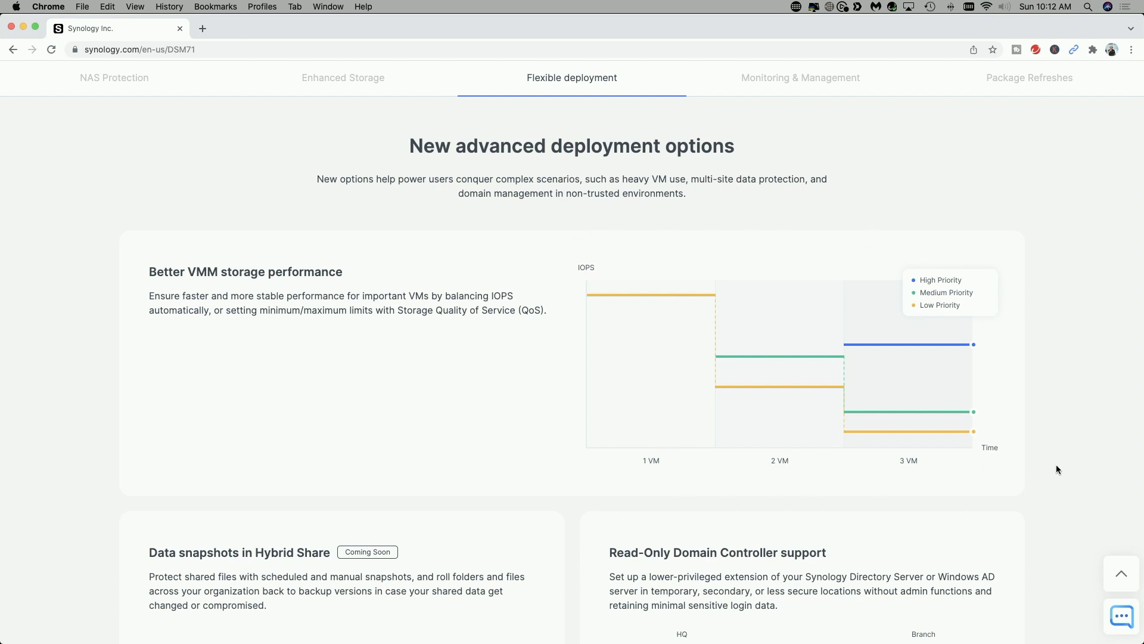
Step: Scroll to Better monitoring and management, covering background tasks and unified drive management
scroll("down", 3)
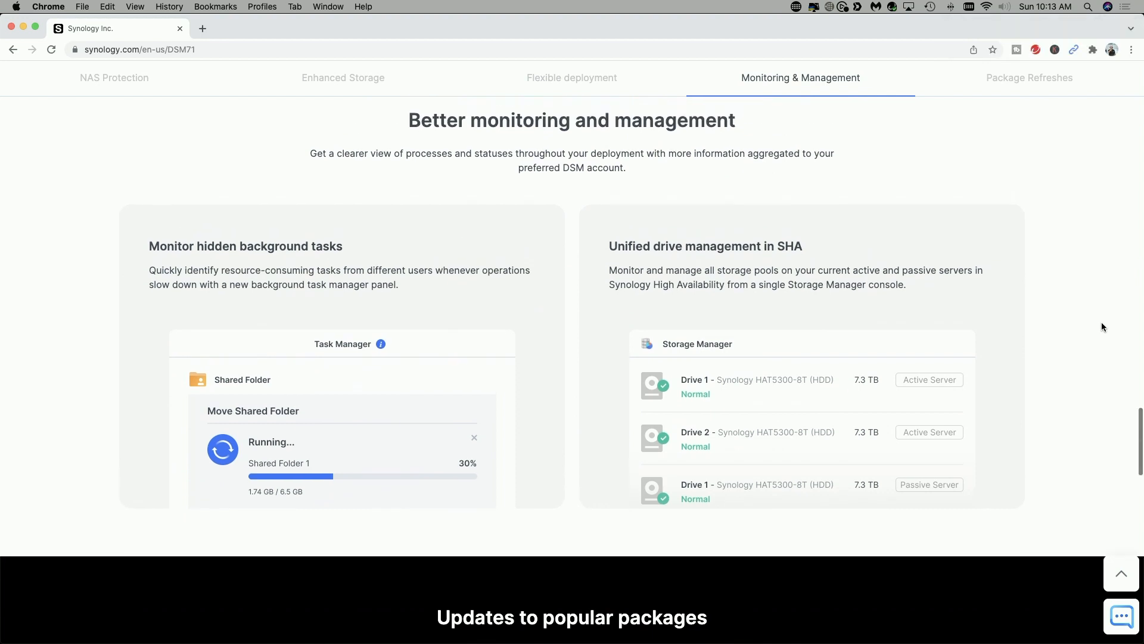
Step: Scroll to Updates to popular packages, listing Active Backup, MailPlus Server, Drive, Active Insight
scroll("down", 3)
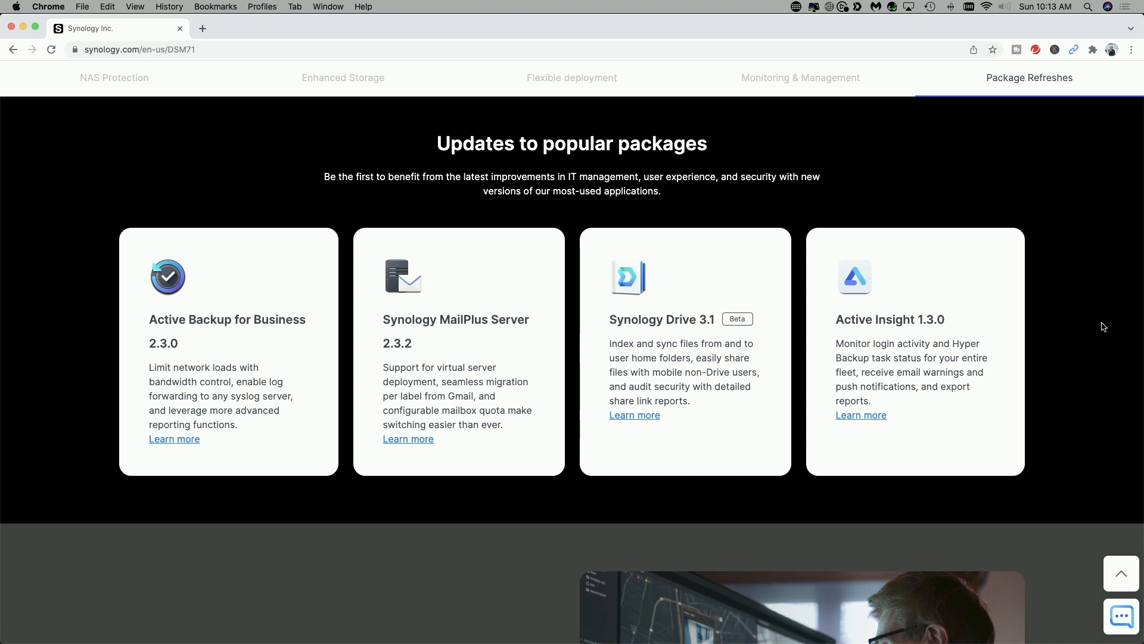
Step: Scroll past Surveillance Station 9.0 to the 'Install it on your NAS' section
scroll("down", 3)
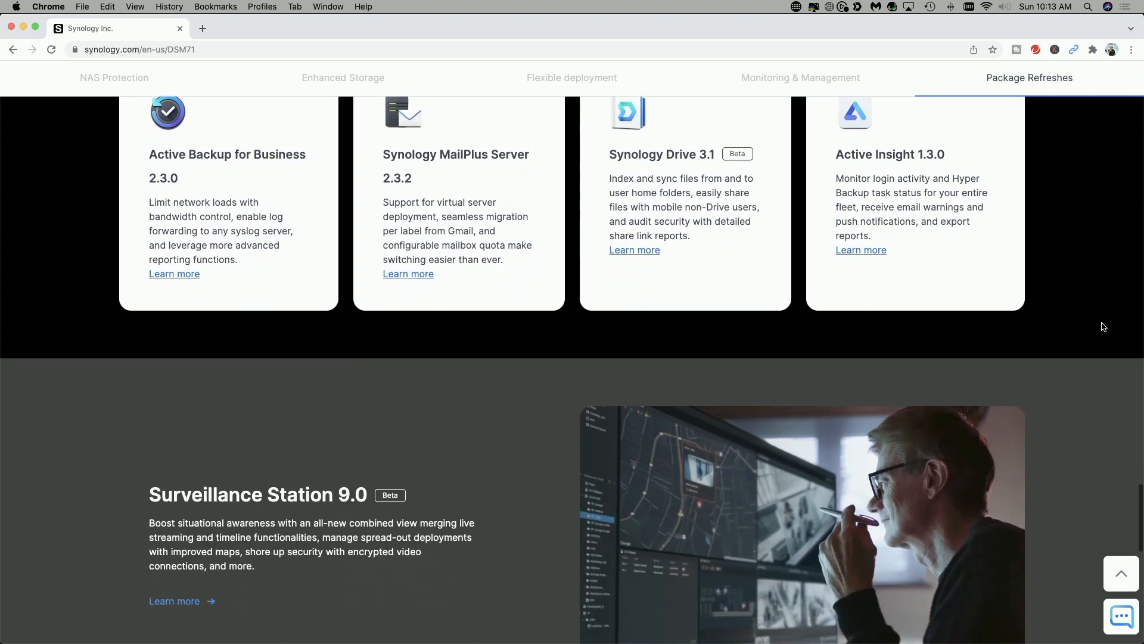
scroll("down", 3)
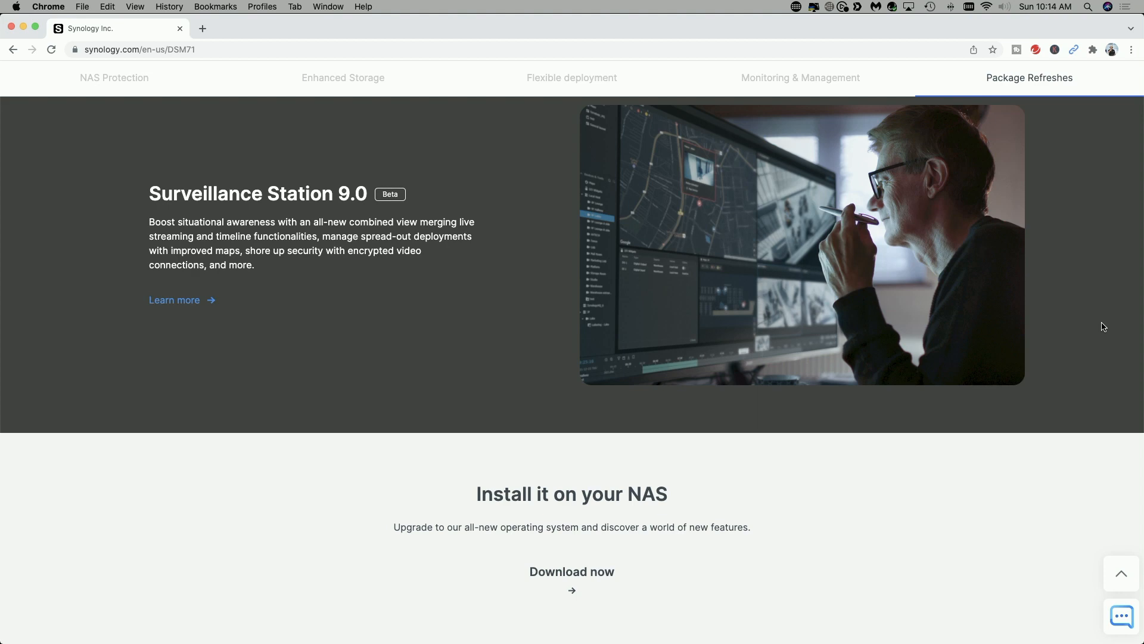
mouse_move(529, 574)
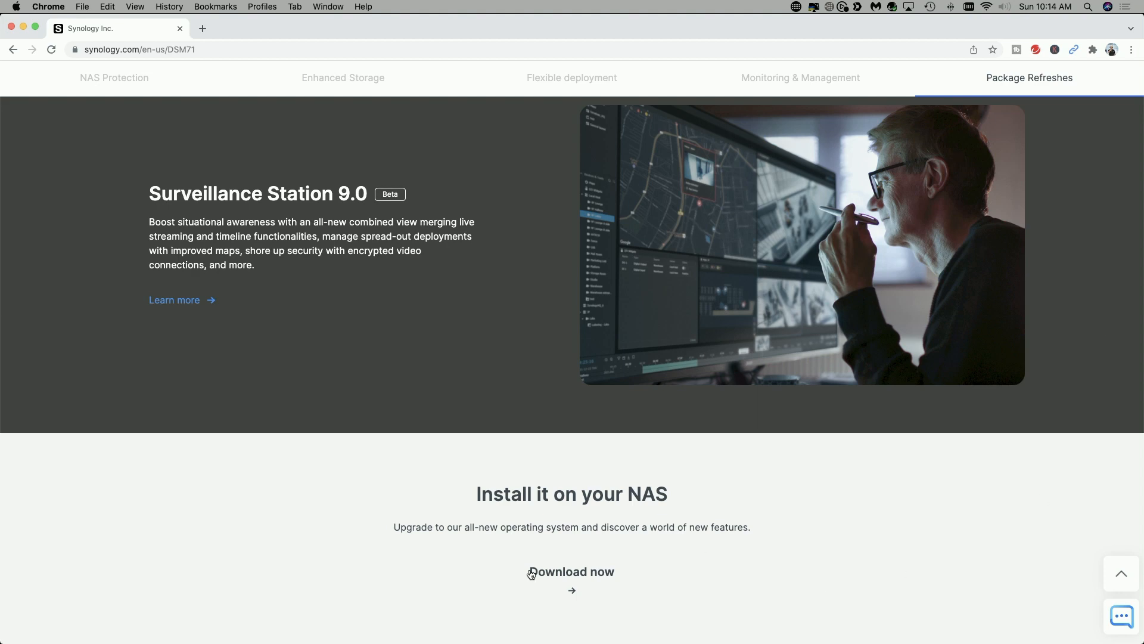
Step: In the DSM 7.1 download center, select model VirtualDSM and submit
left_click(572, 572)
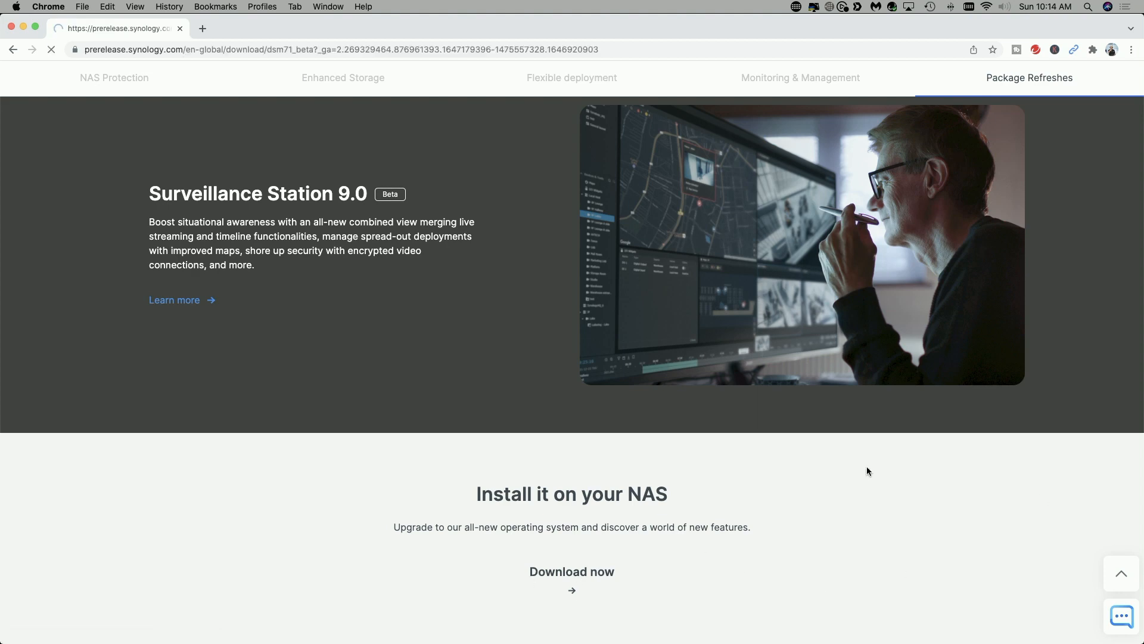
left_click(572, 571)
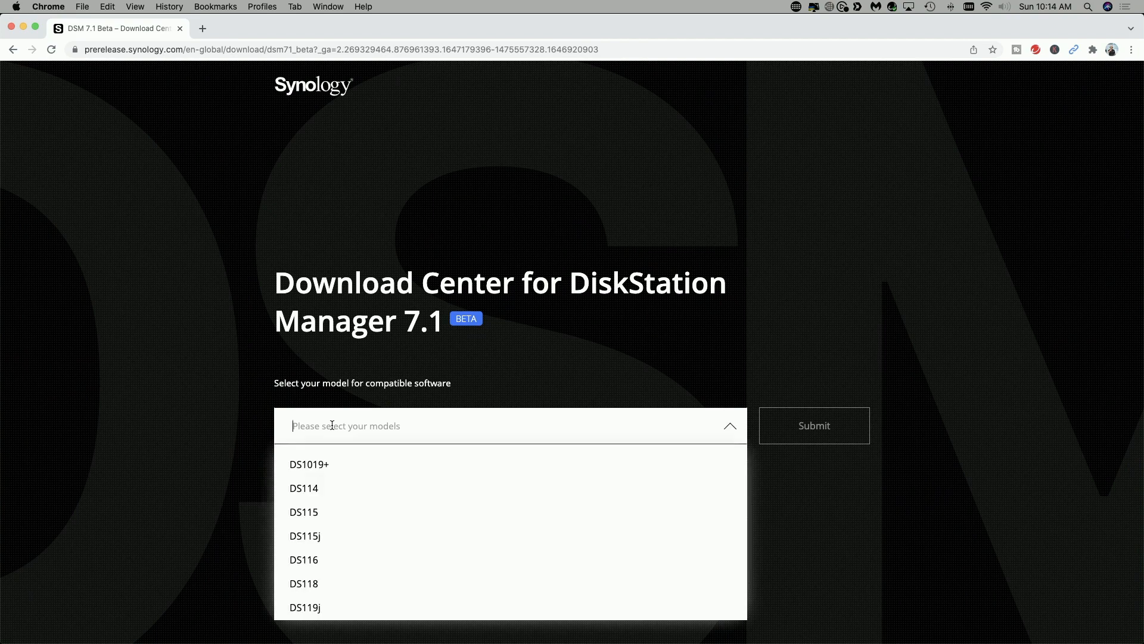
mouse_move(413, 523)
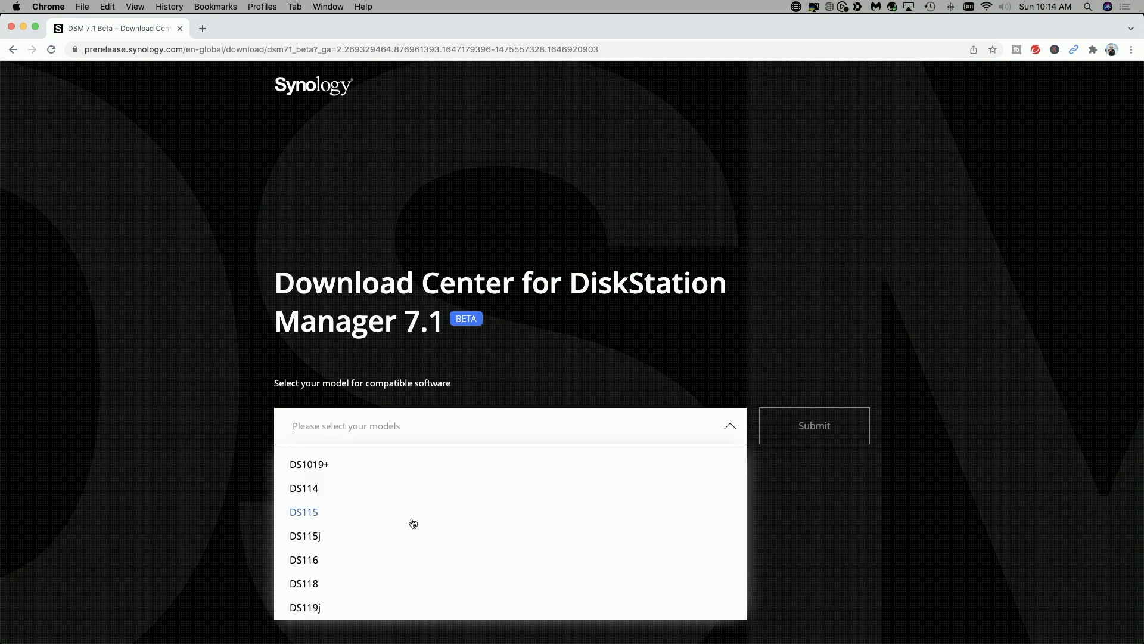
scroll("down", 3)
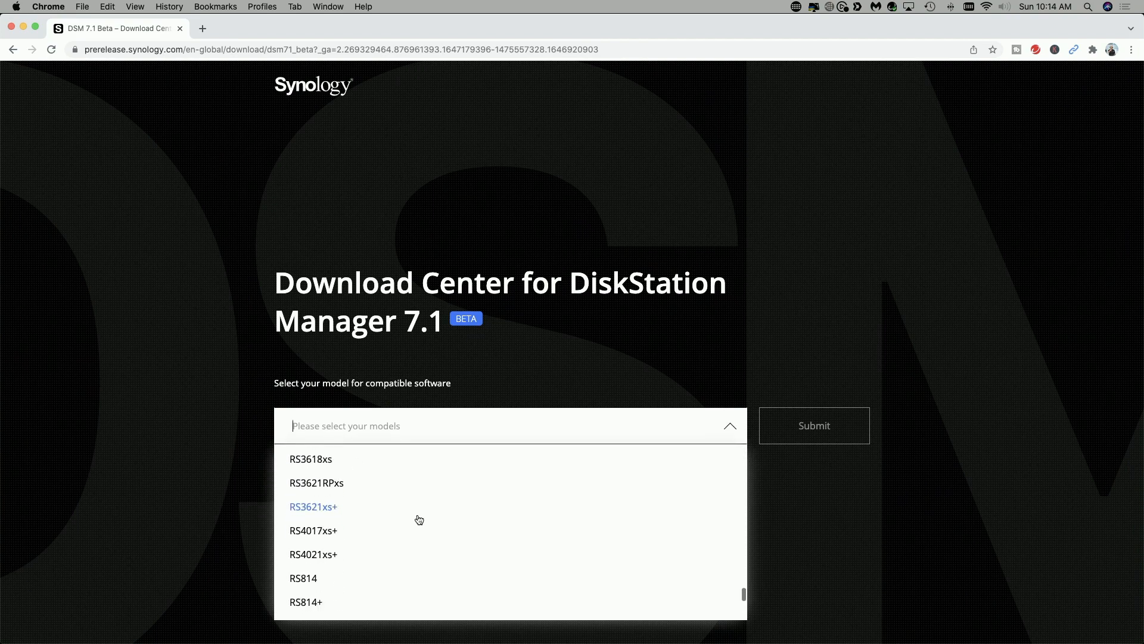
scroll("down", 3)
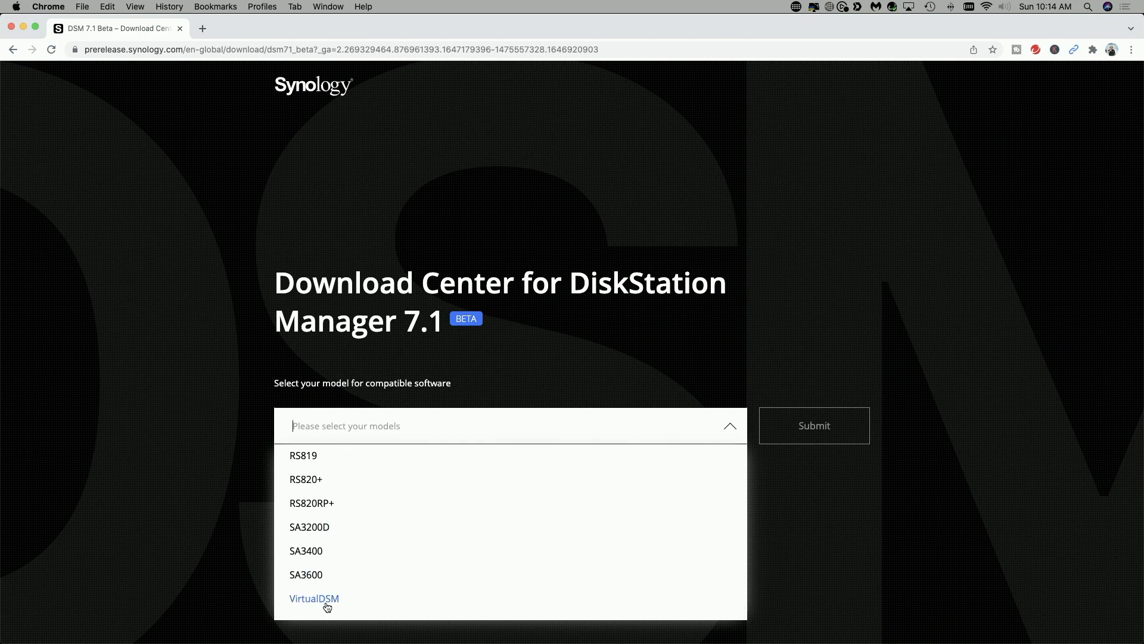
left_click(315, 598)
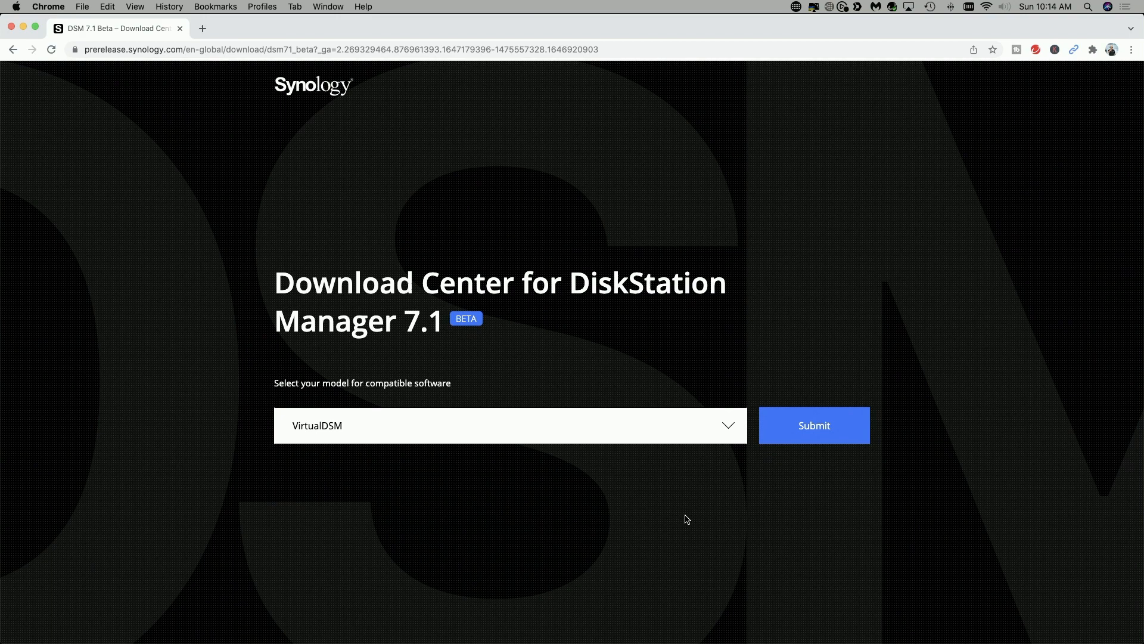
mouse_move(692, 524)
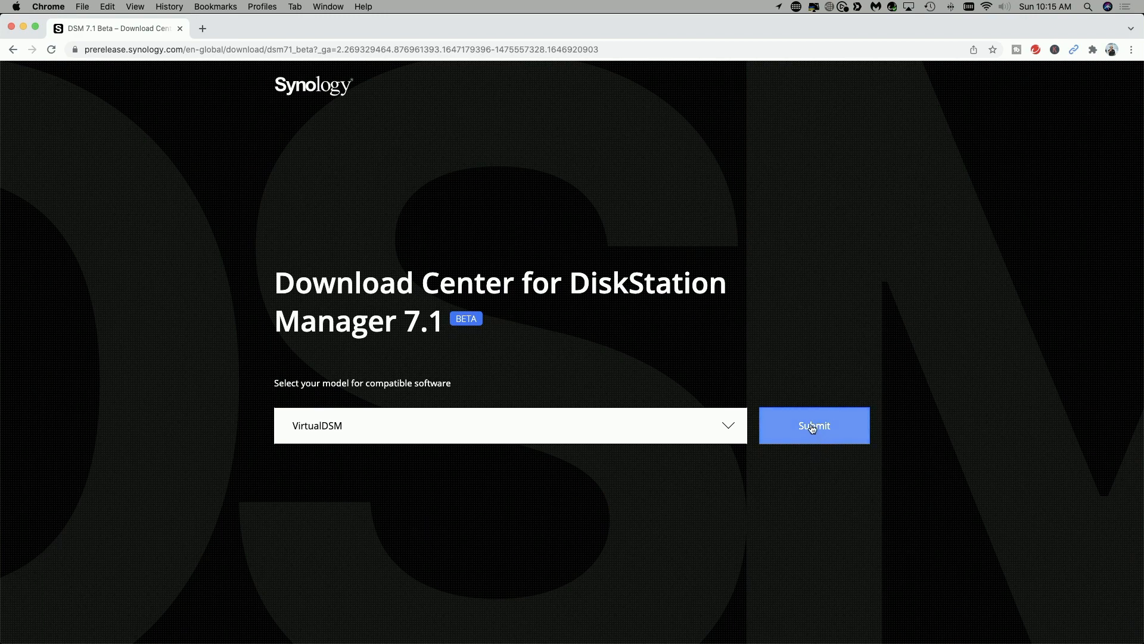
left_click(812, 425)
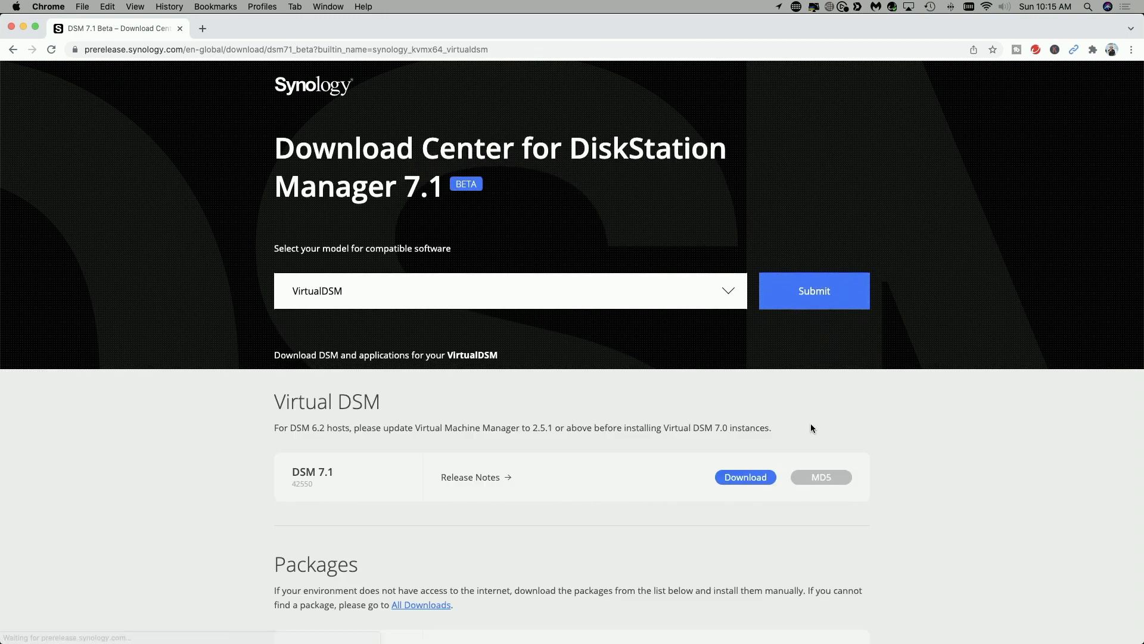
Step: Expand the Release Notes for DSM 7.1 build 42550 under Virtual DSM
scroll("down", 3)
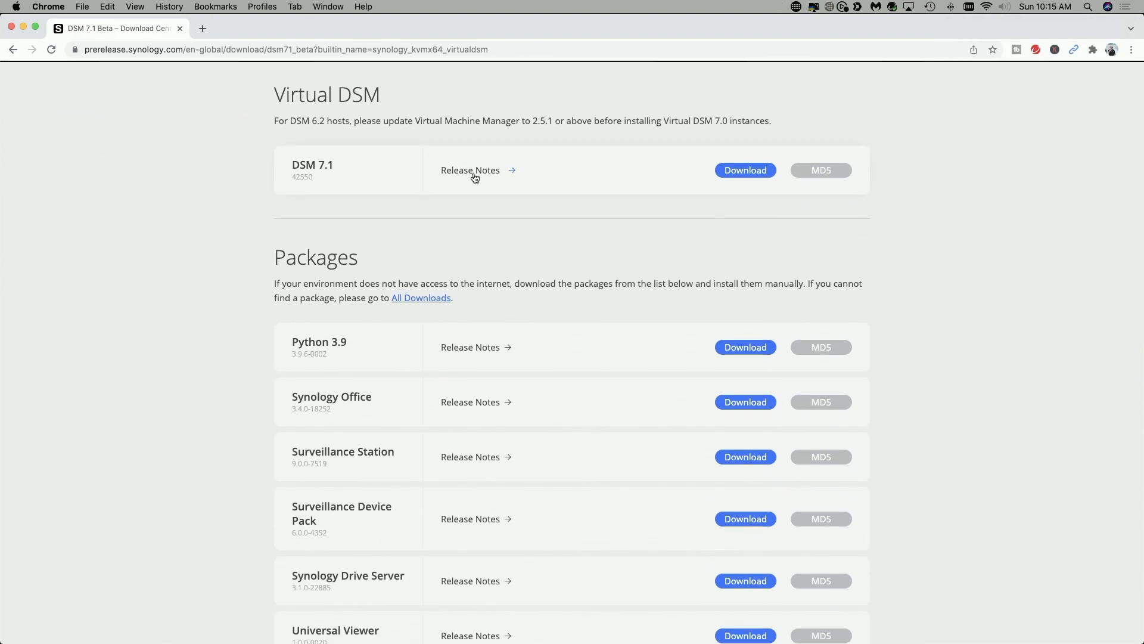
left_click(471, 170)
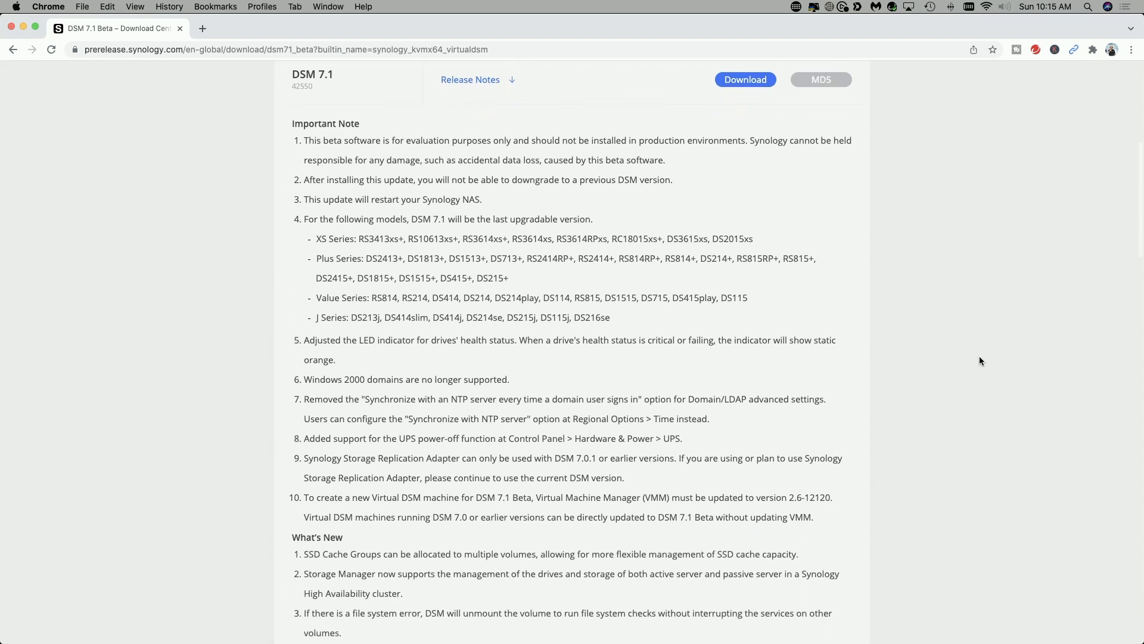
scroll("down", 3)
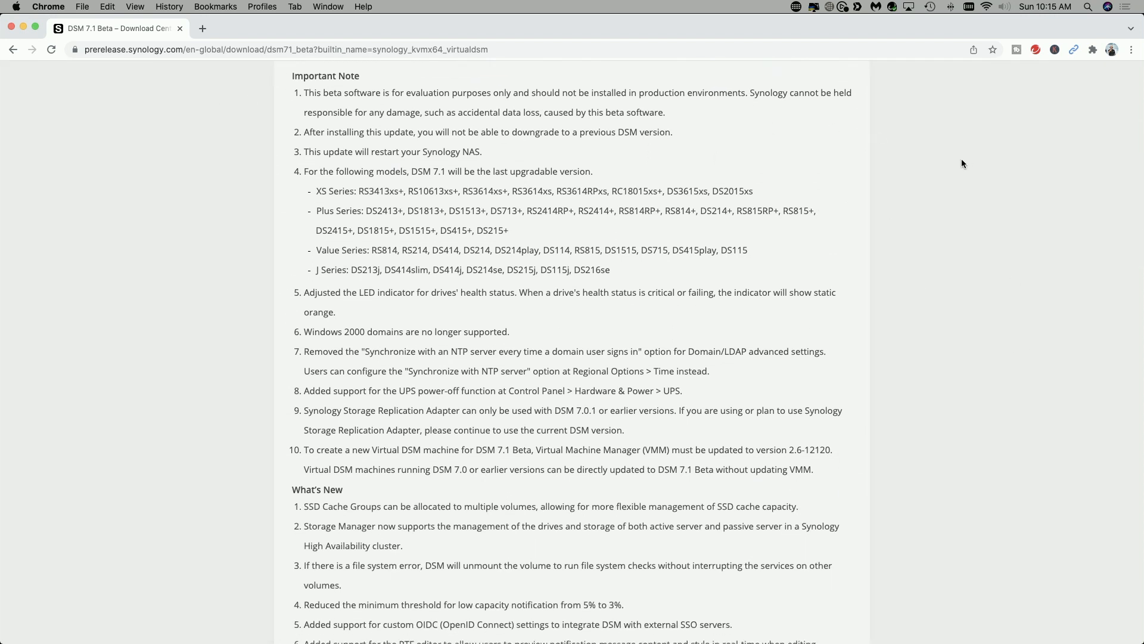
mouse_move(948, 164)
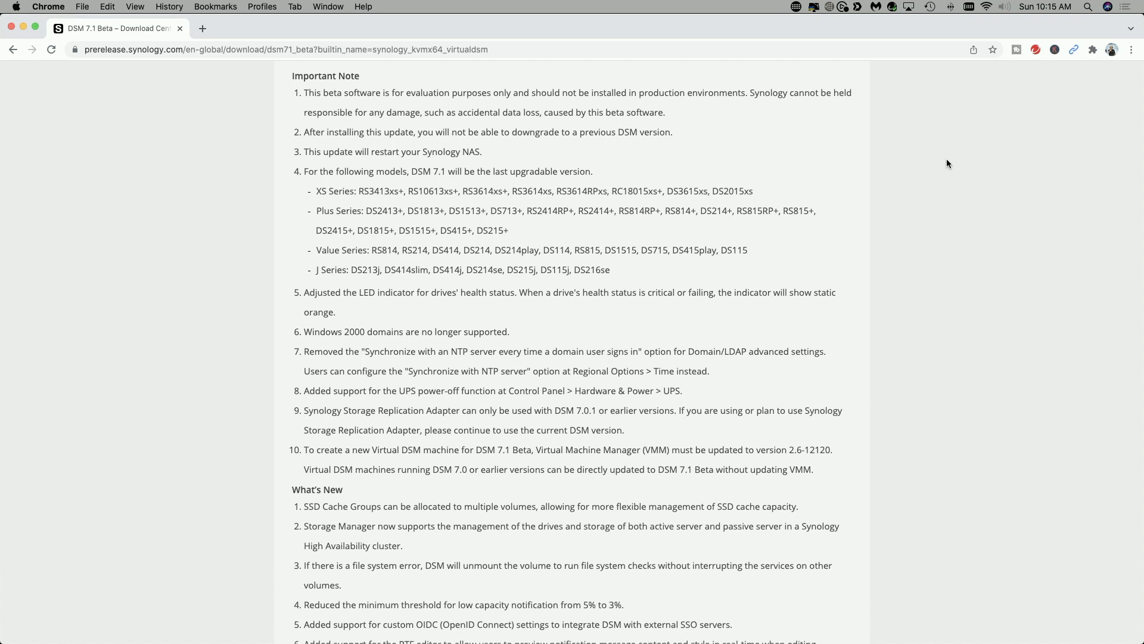
mouse_move(864, 151)
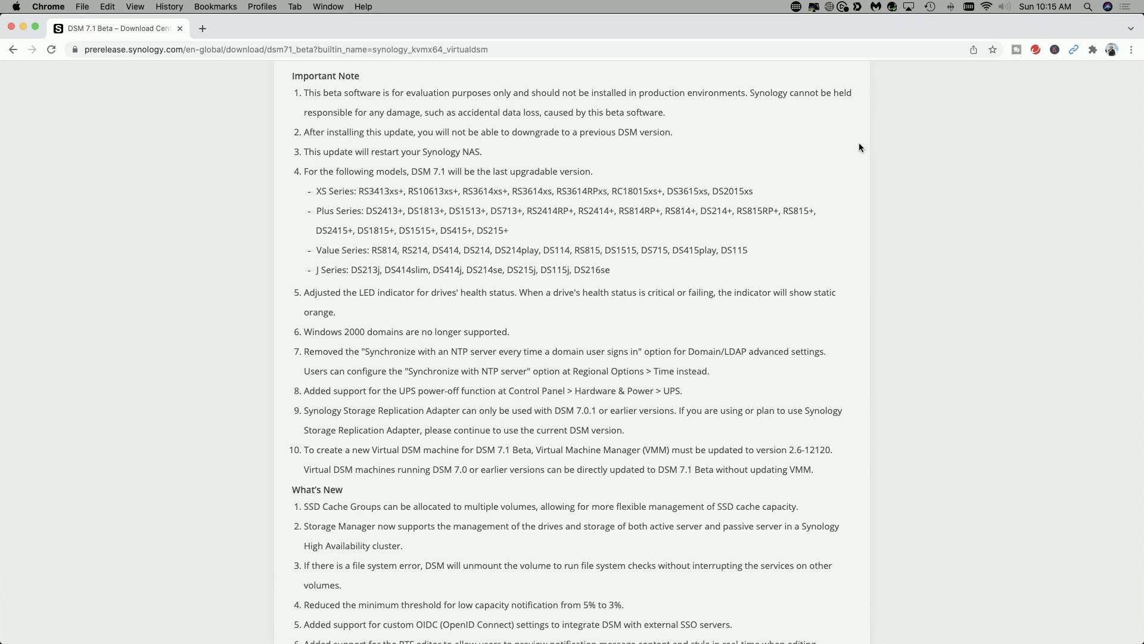
mouse_move(326, 170)
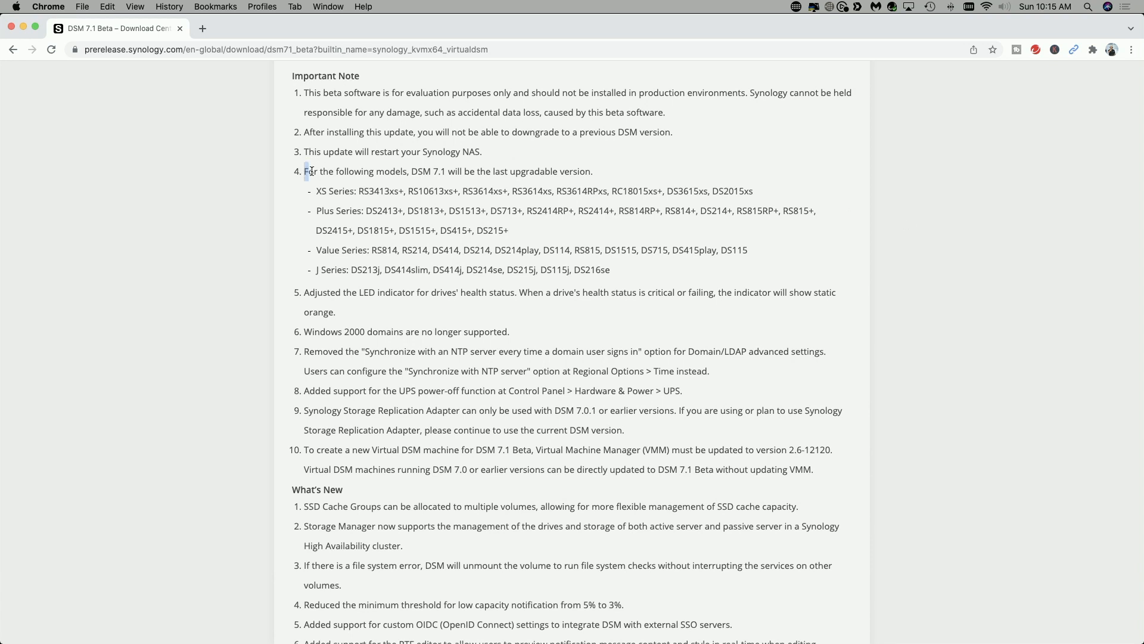
Step: Drag-select the XS, Plus, Value and J series lines under Important Note item 4
left_click_drag(305, 171, 458, 171)
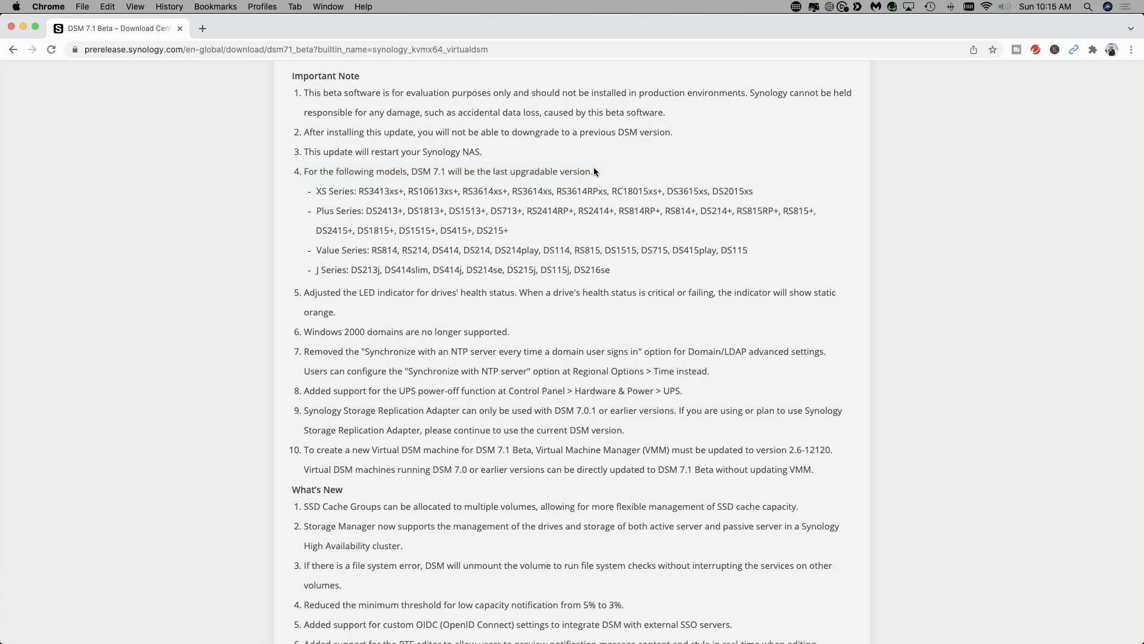
mouse_move(390, 202)
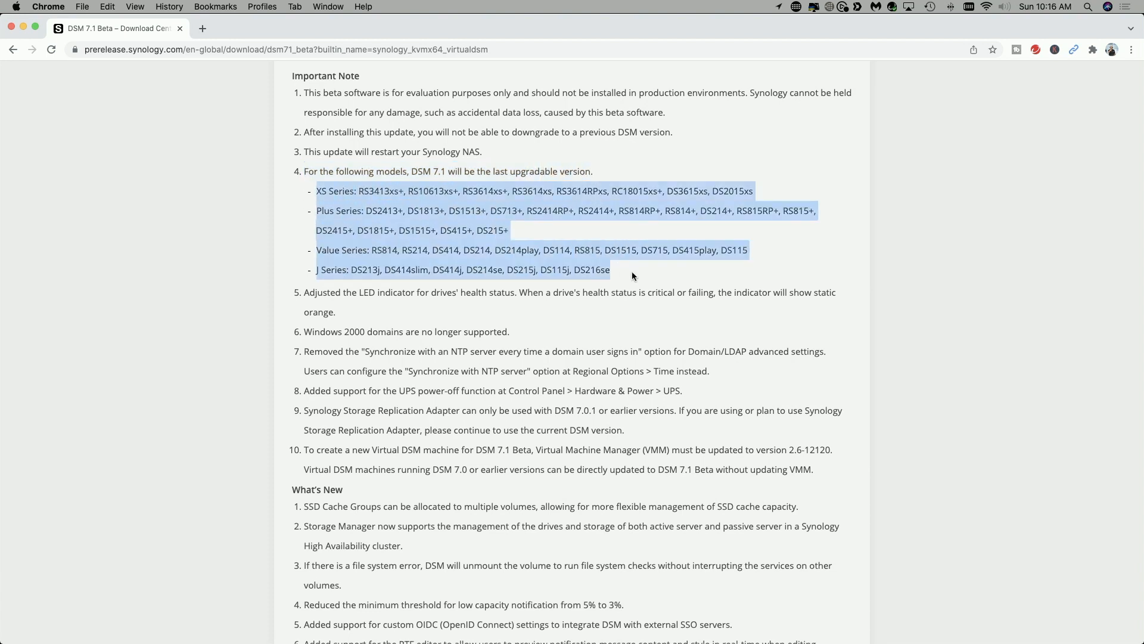
mouse_move(678, 280)
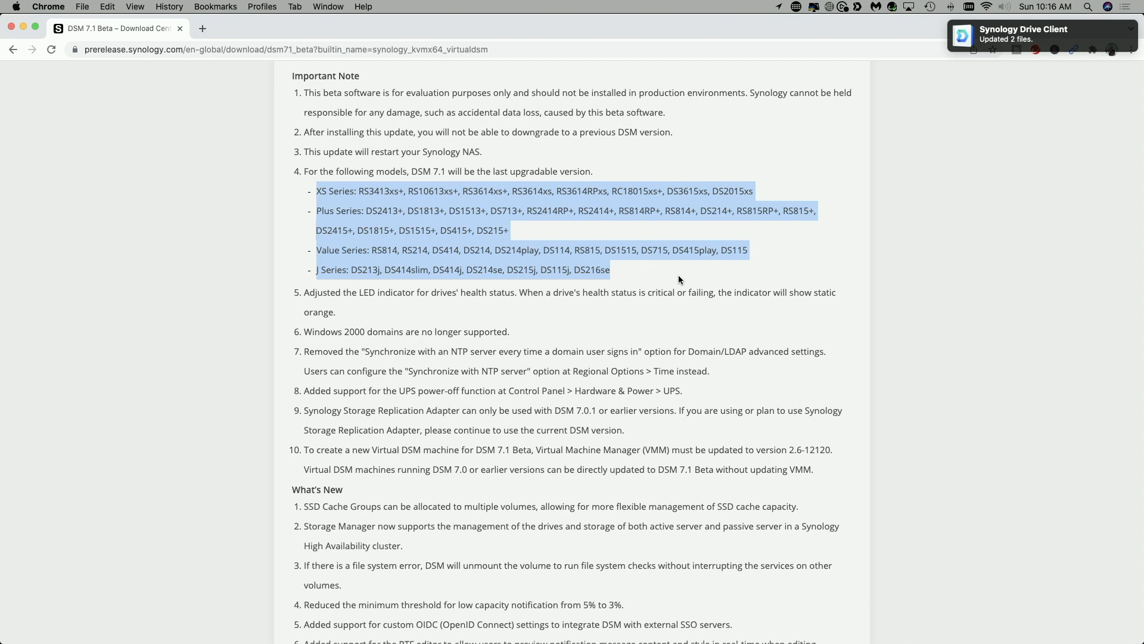
mouse_move(806, 375)
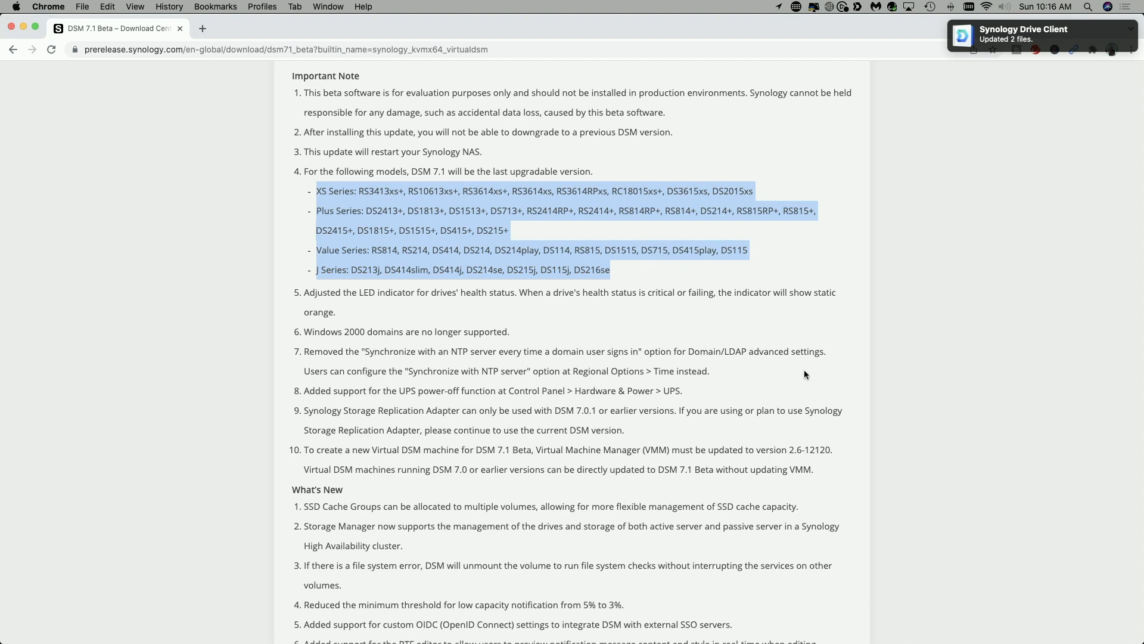
Step: Scroll the release notes down to the What's New list
scroll("down", 3)
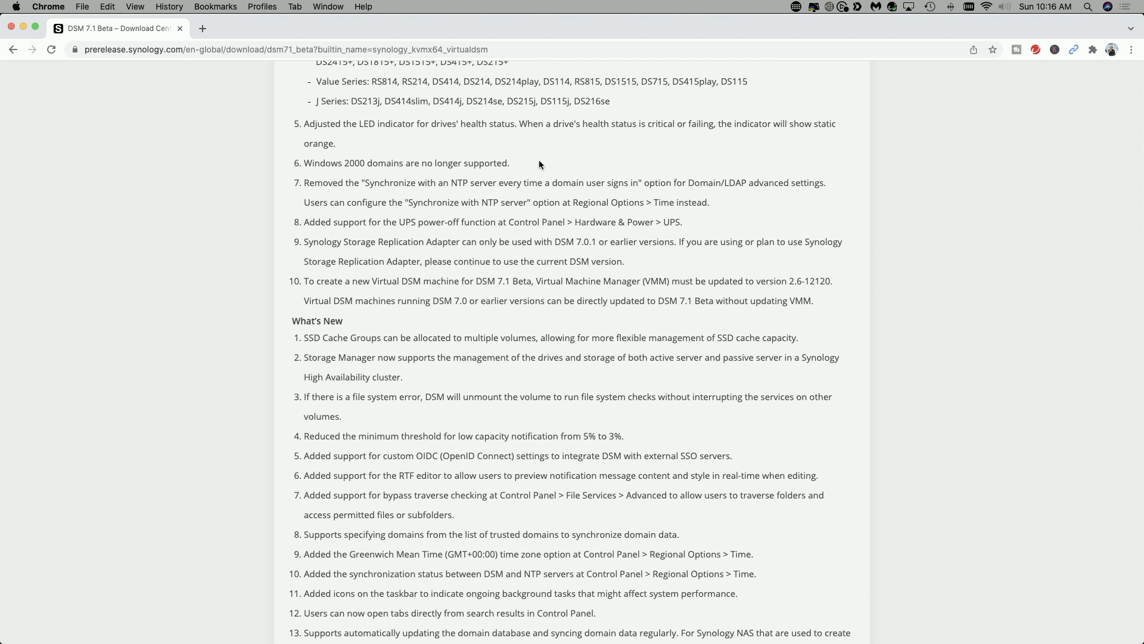
mouse_move(788, 206)
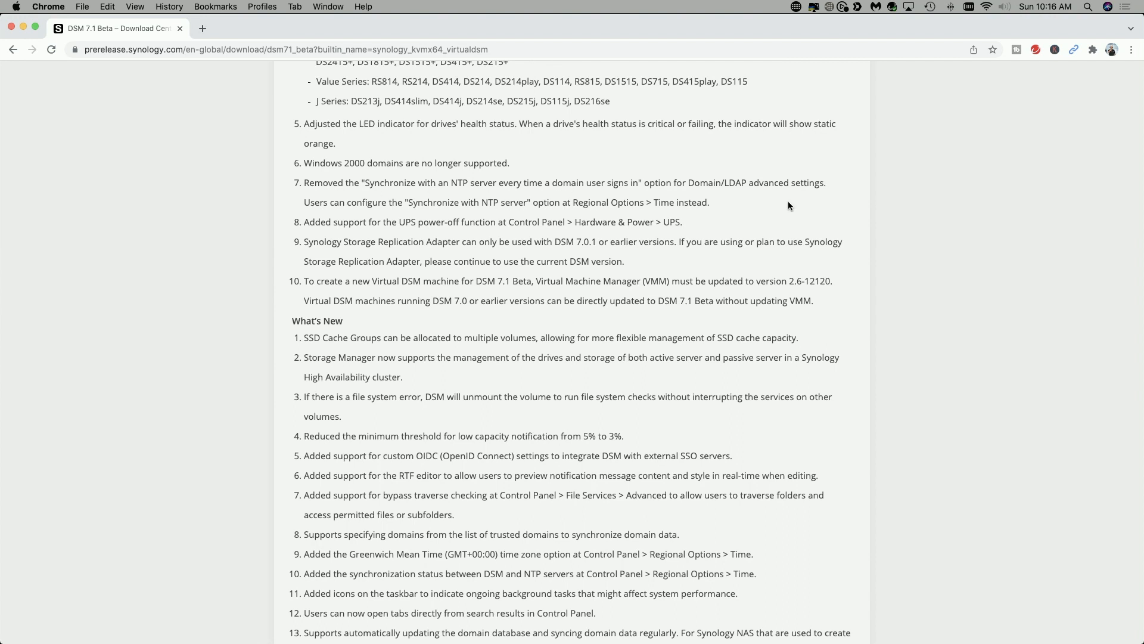
mouse_move(481, 186)
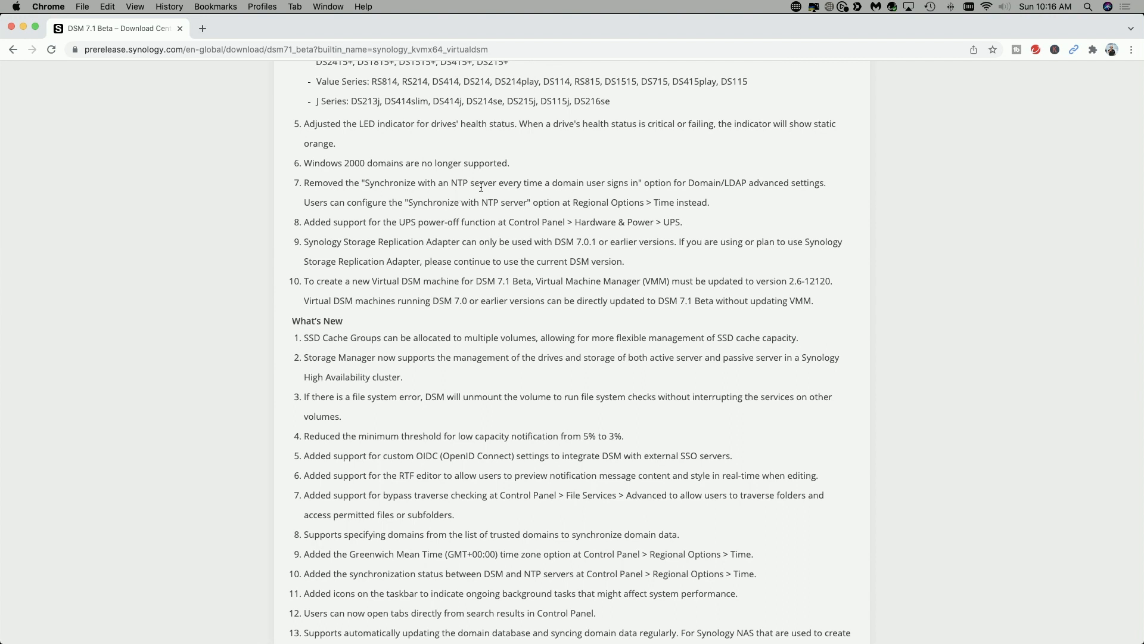
mouse_move(493, 213)
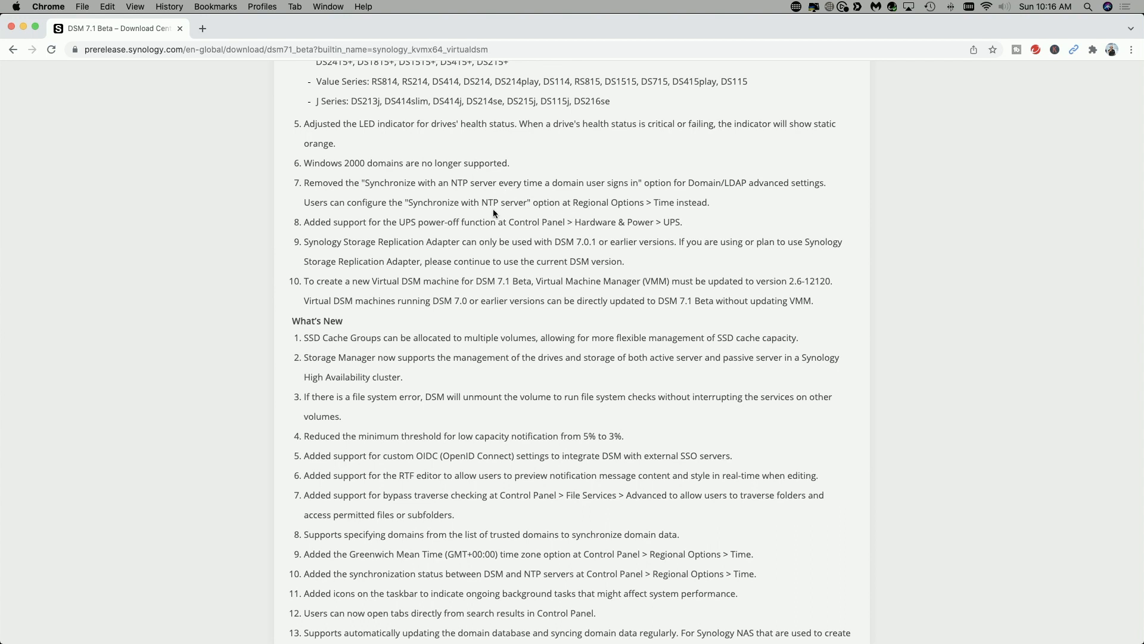
mouse_move(634, 211)
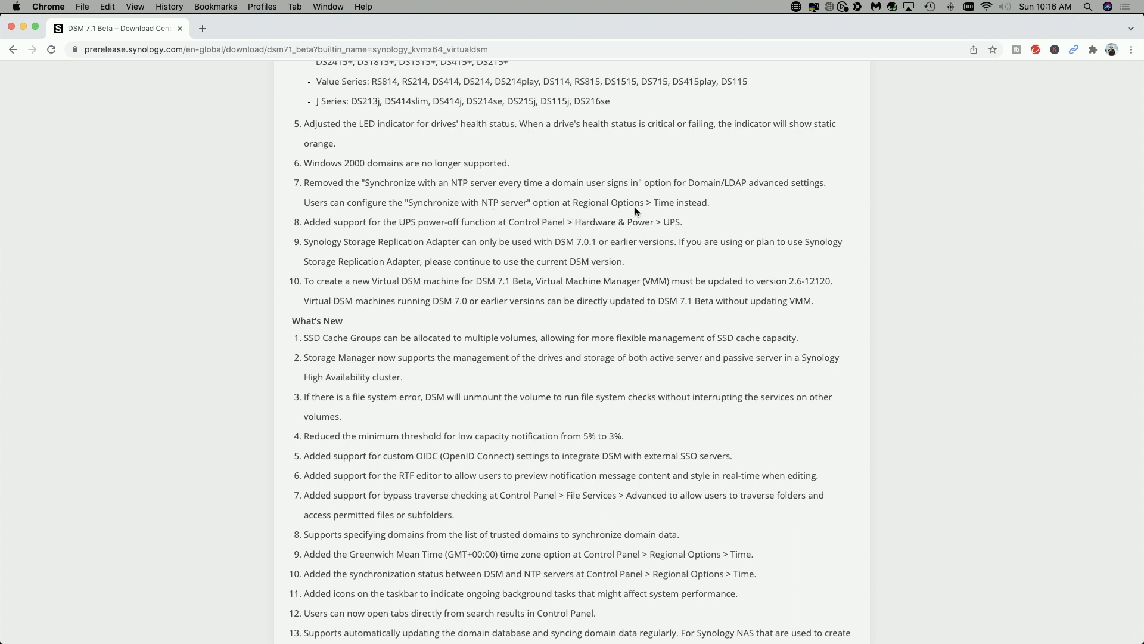
mouse_move(497, 225)
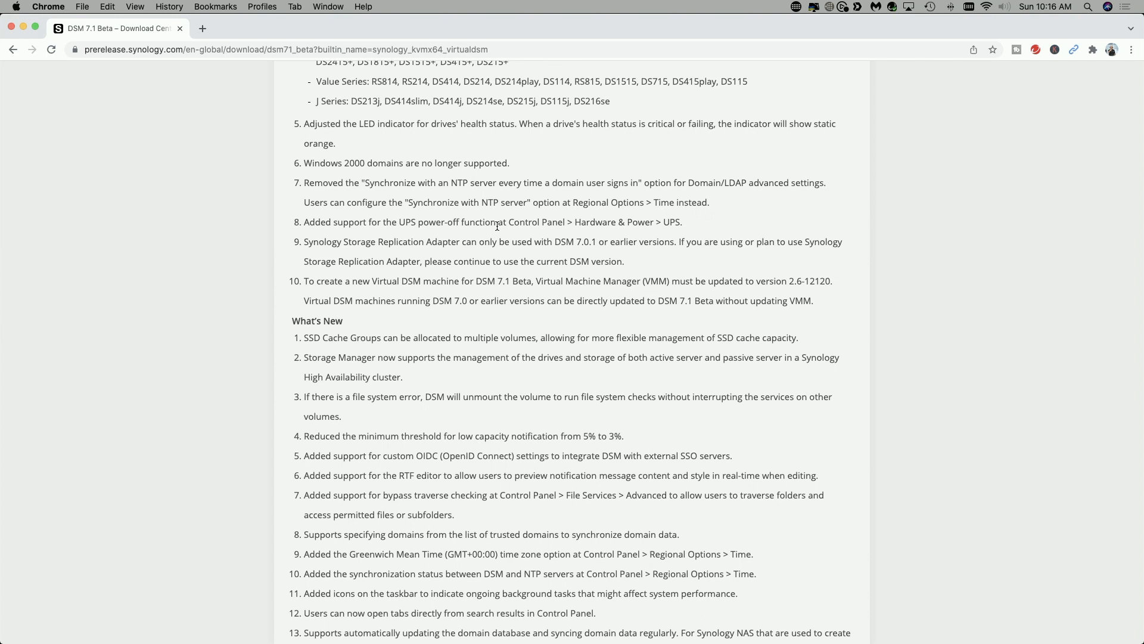
mouse_move(441, 234)
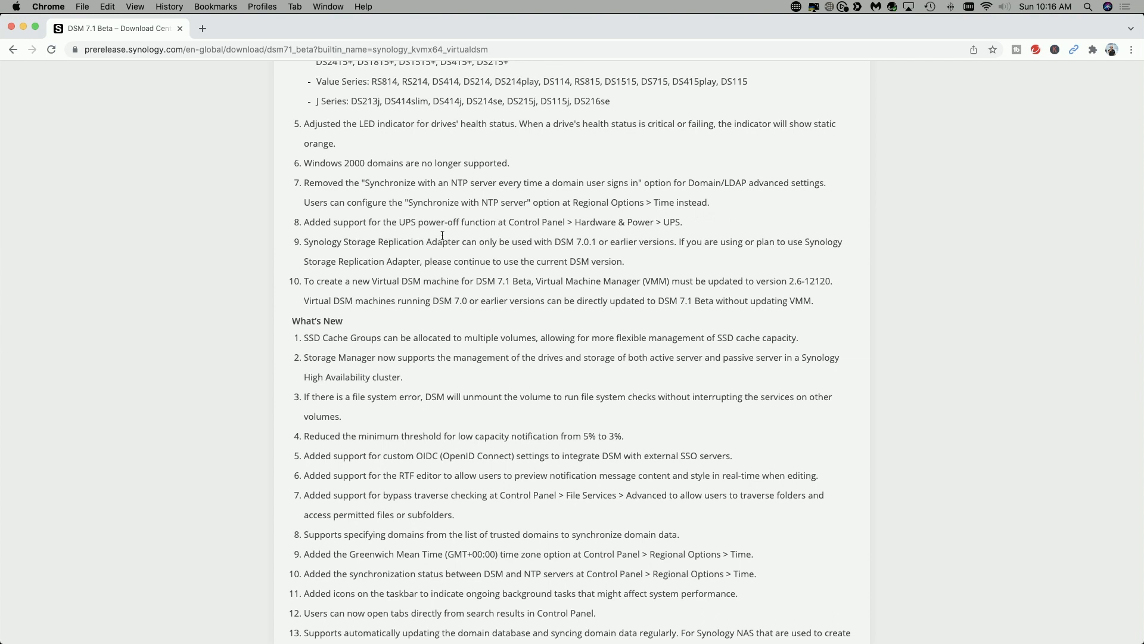
mouse_move(693, 224)
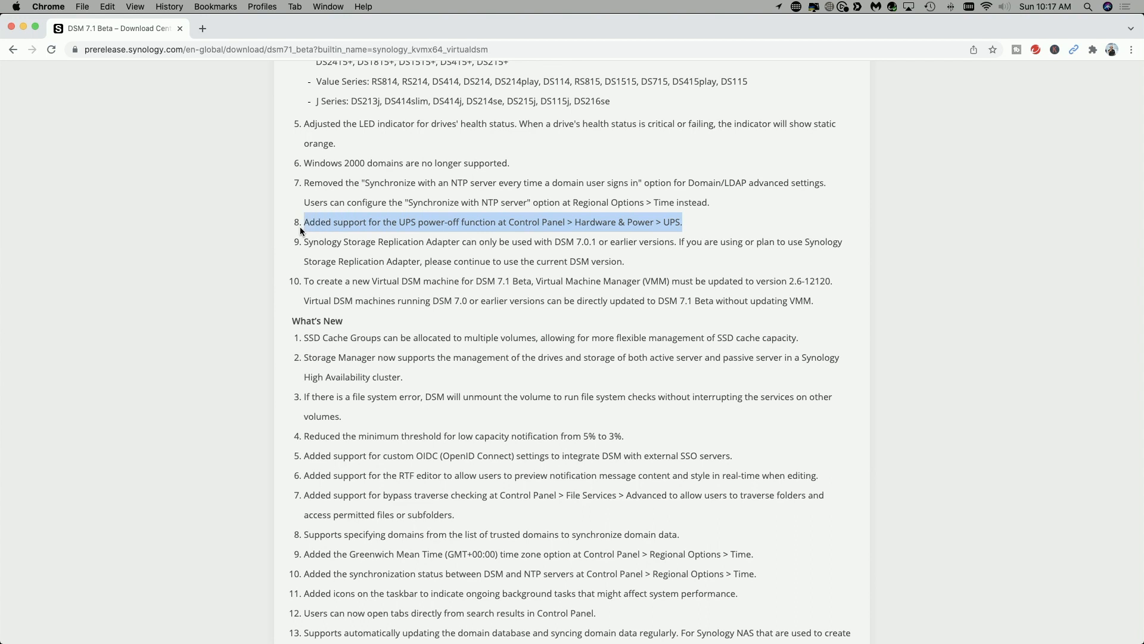
Step: Clear the highlight on the UPS power-off note before selecting item 9
left_click(299, 259)
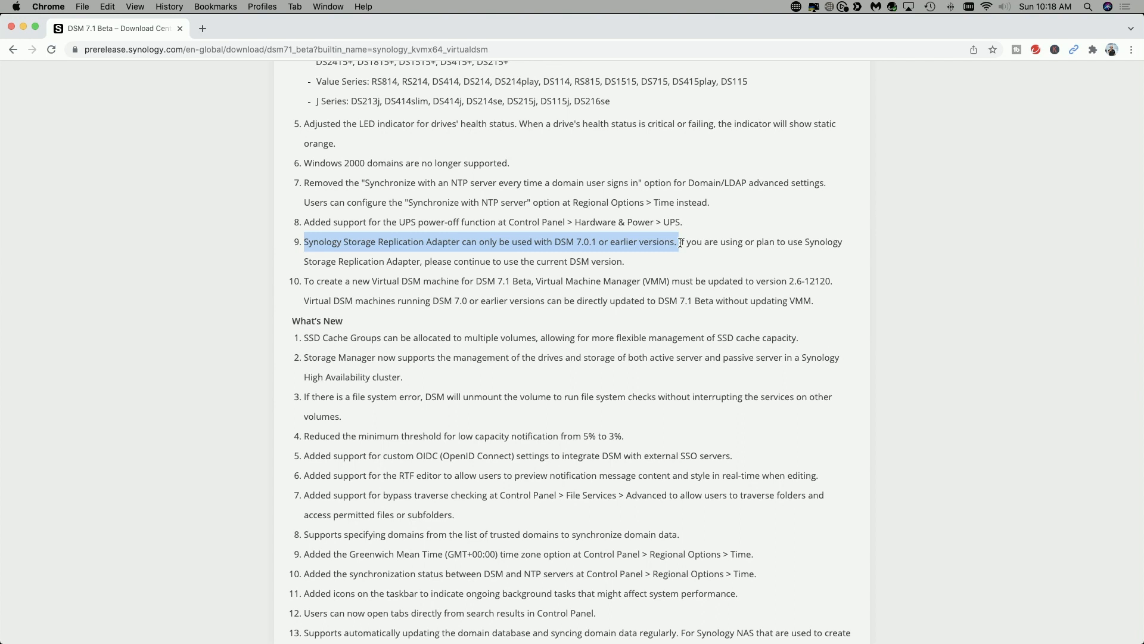
mouse_move(428, 390)
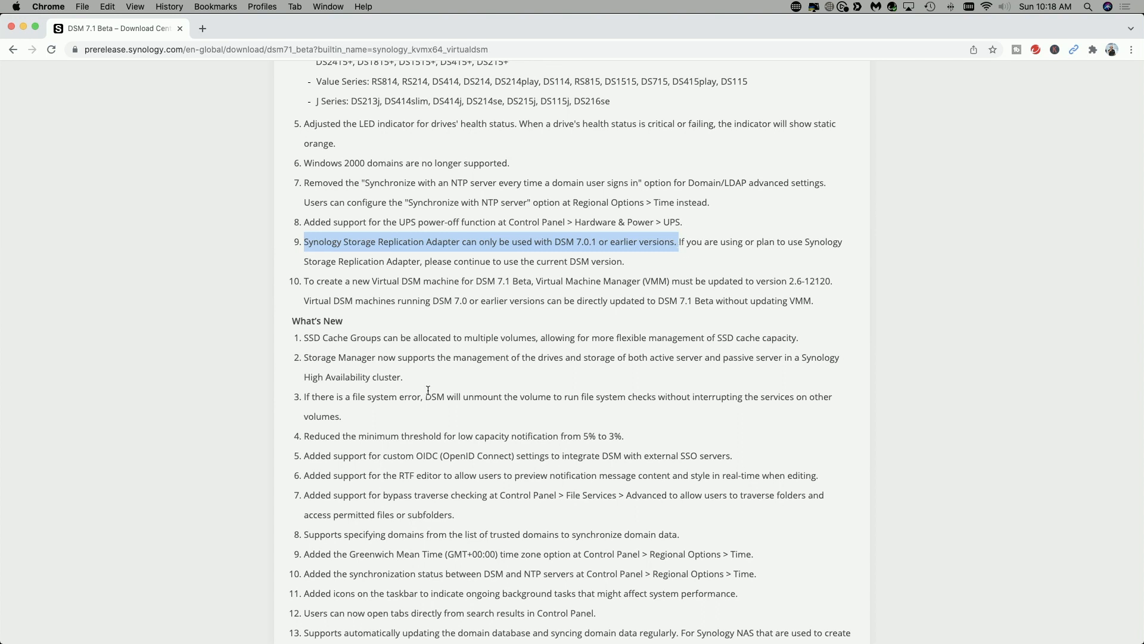
Step: Scroll down to reveal the full What's New list and the High Availability progress-bar Limitation
scroll("down", 3)
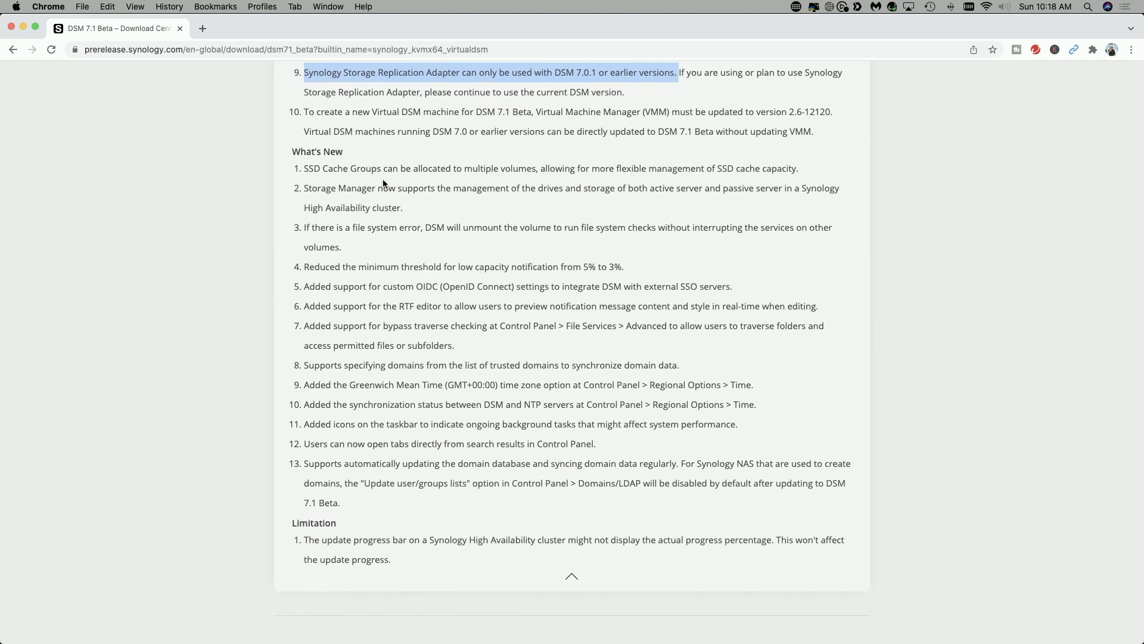
mouse_move(521, 182)
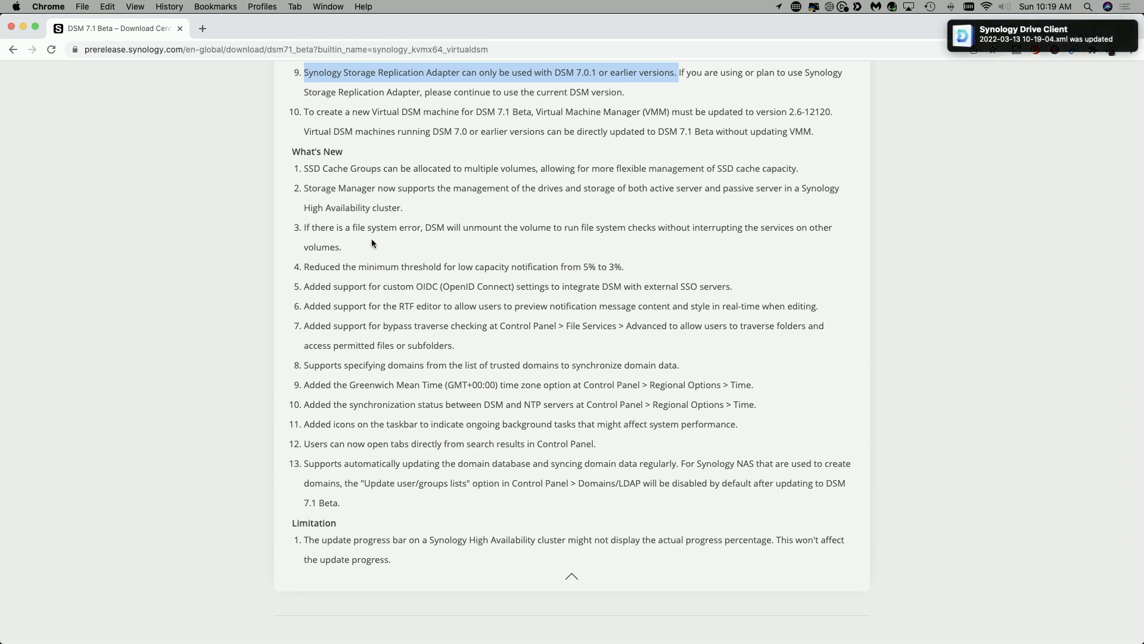
mouse_move(518, 242)
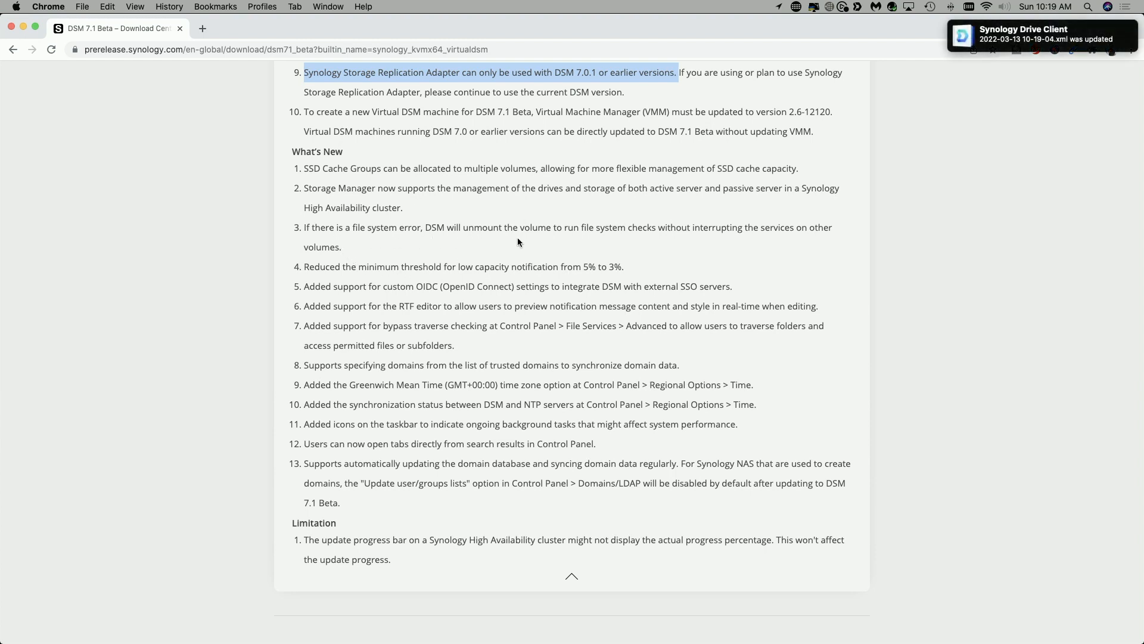
mouse_move(610, 247)
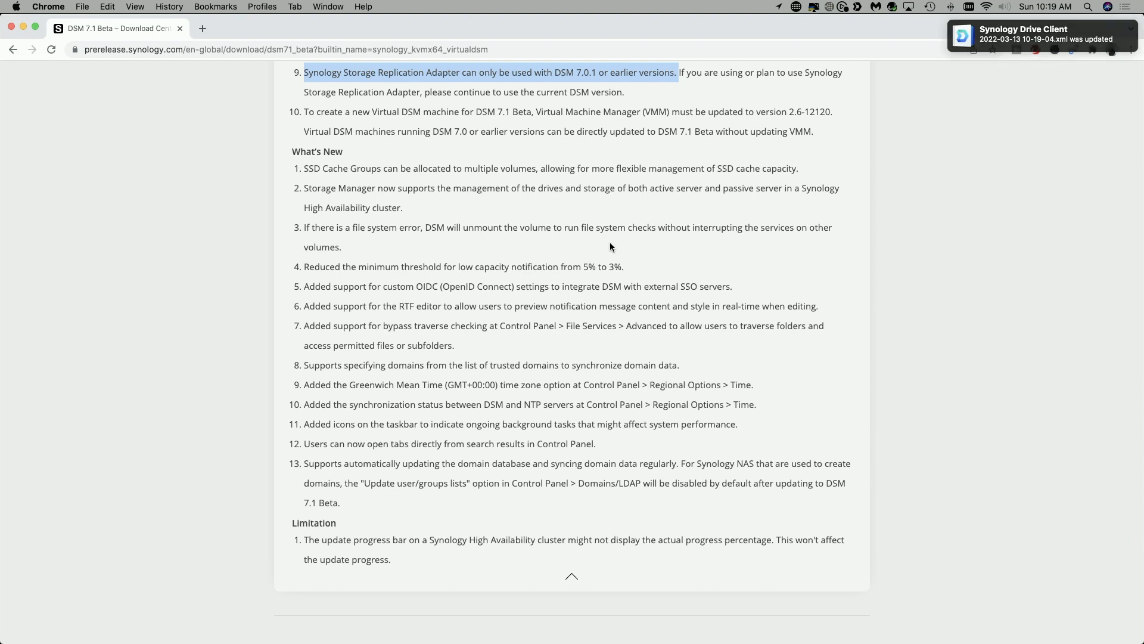
mouse_move(792, 238)
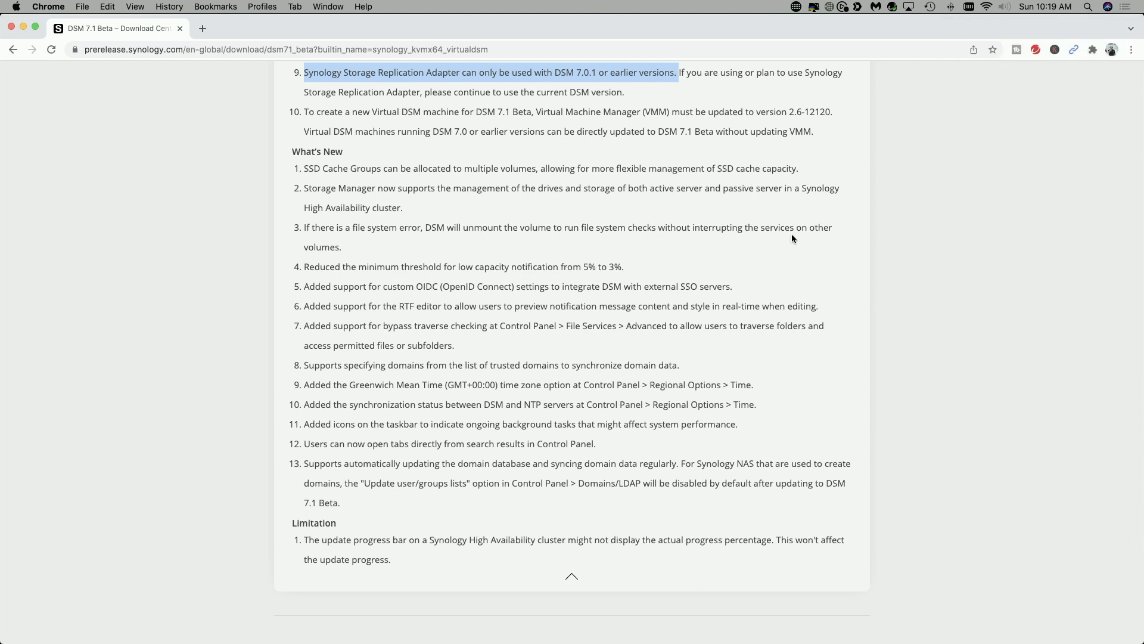
mouse_move(354, 255)
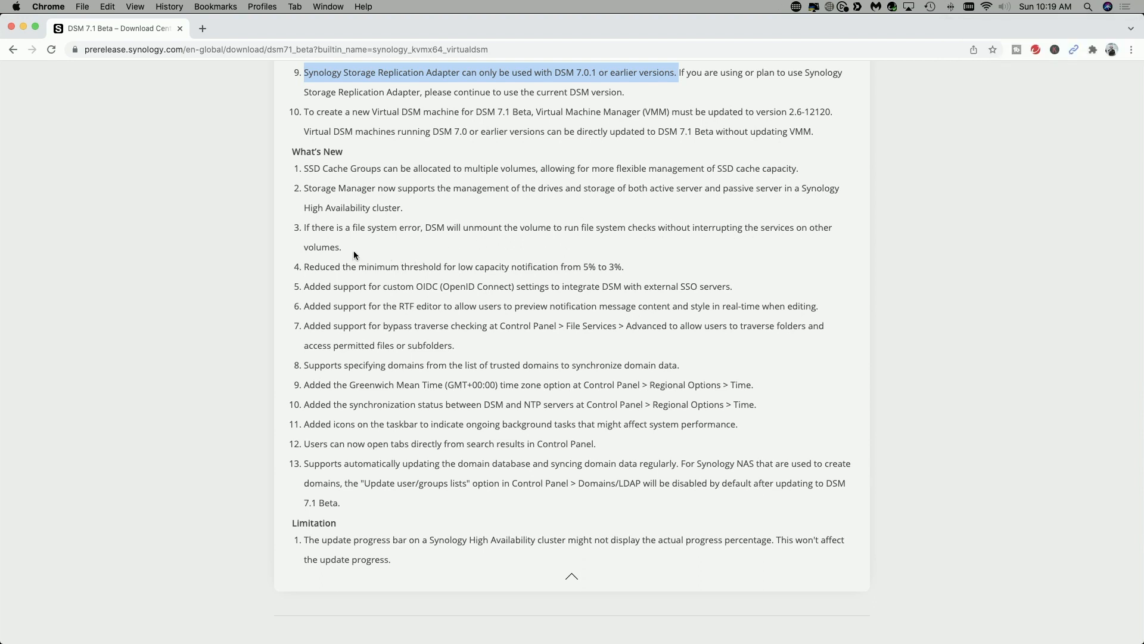
mouse_move(528, 269)
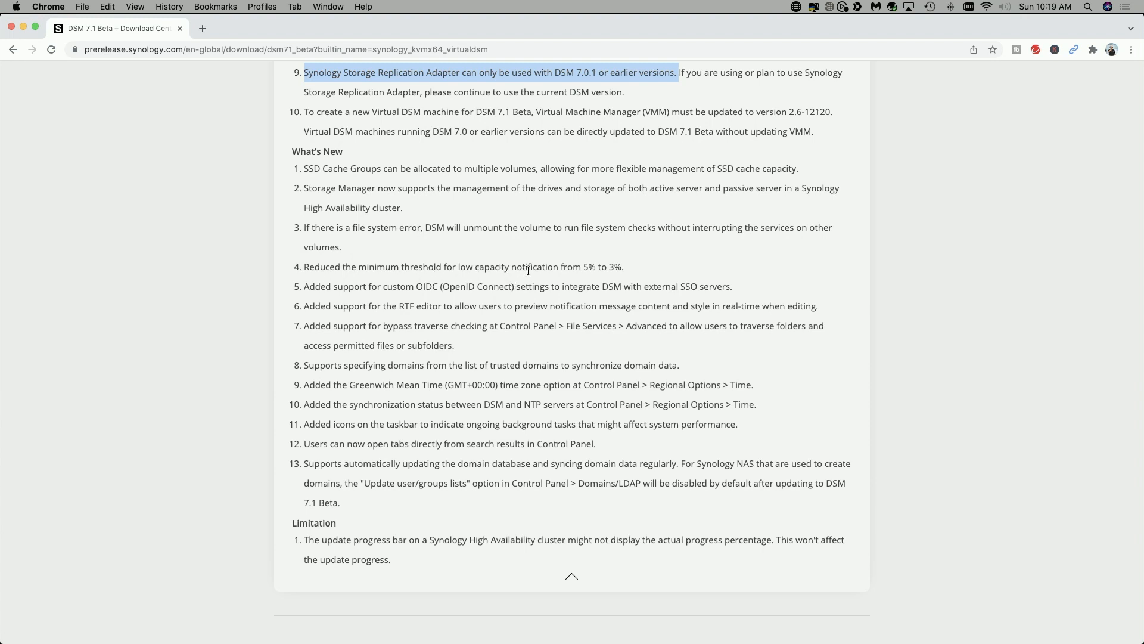
mouse_move(627, 272)
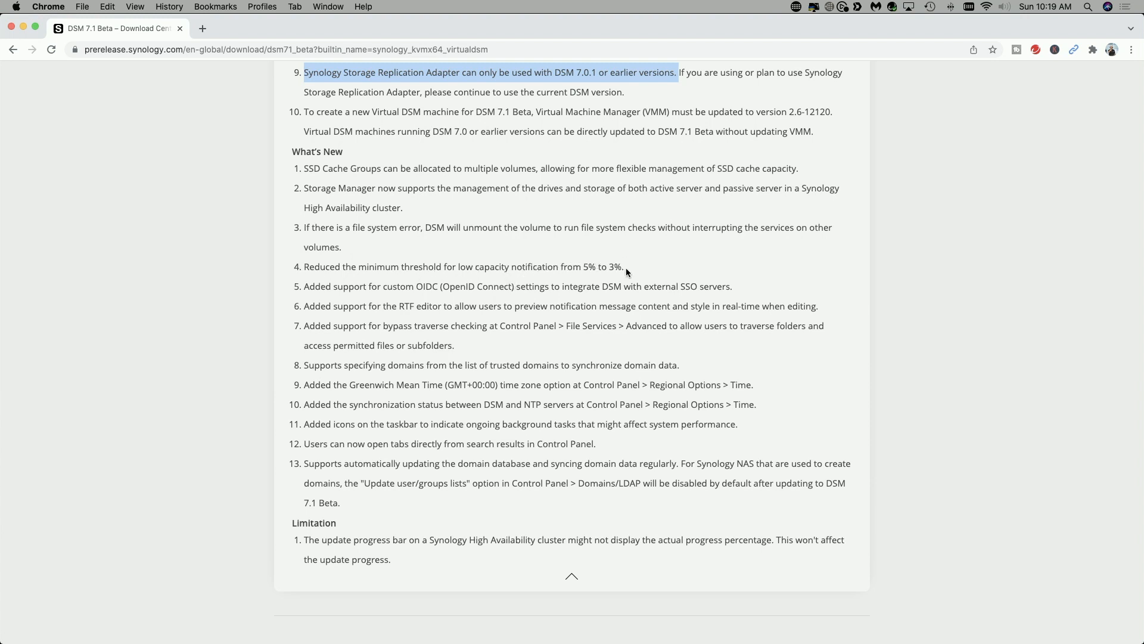
mouse_move(455, 296)
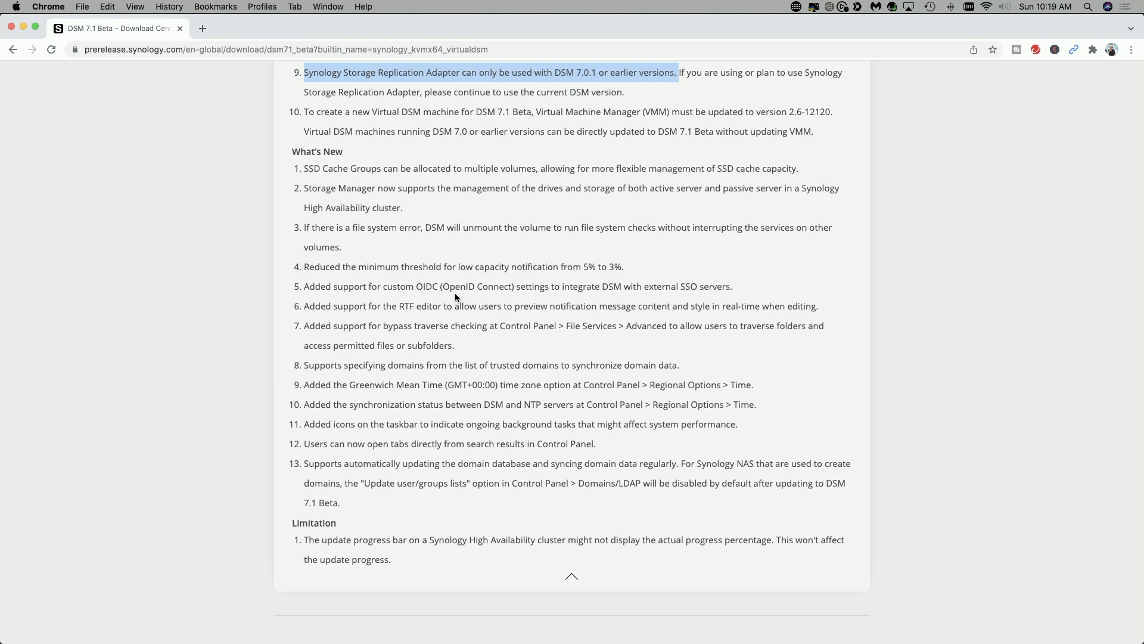
mouse_move(518, 325)
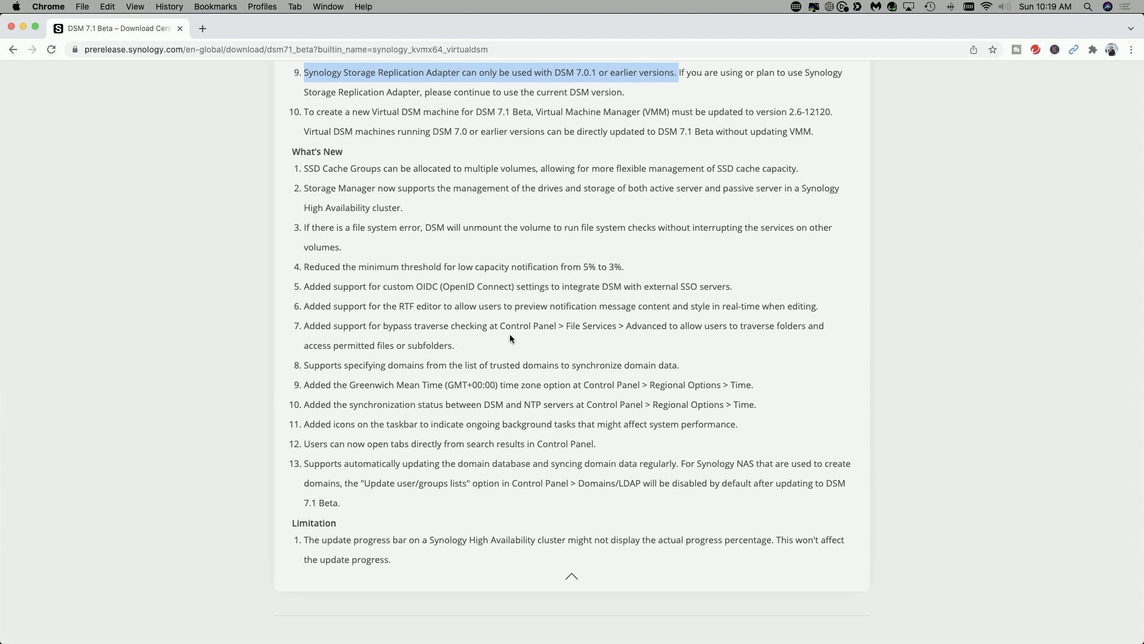
Step: Scroll down to the Packages list, then back up to the Important Note list
scroll("down", 3)
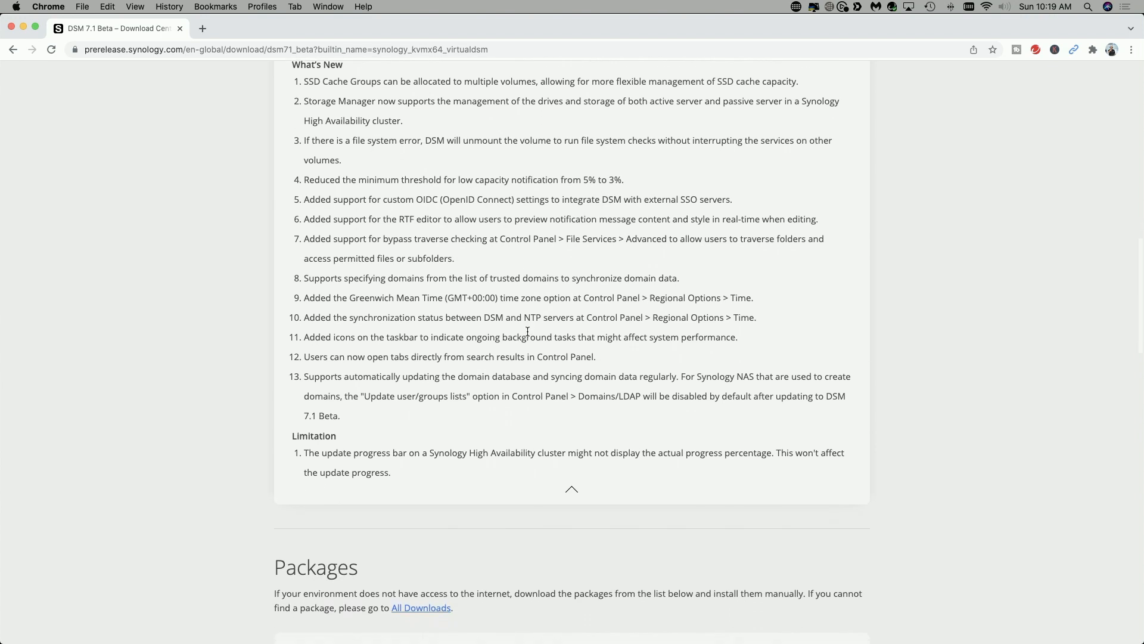
scroll("down", 3)
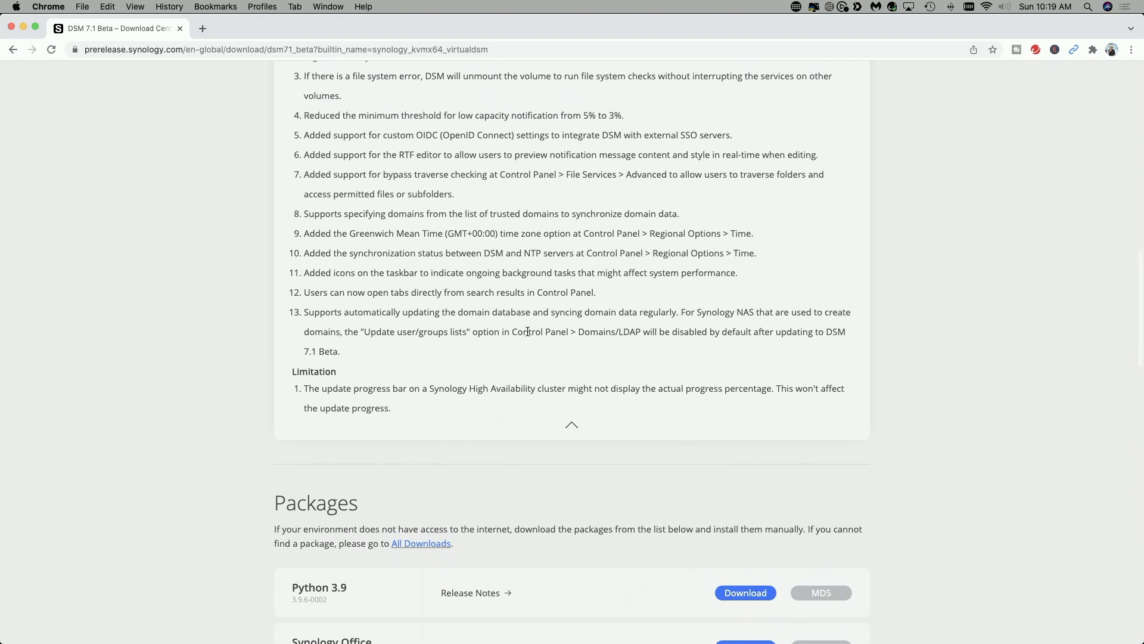
scroll("up", 3)
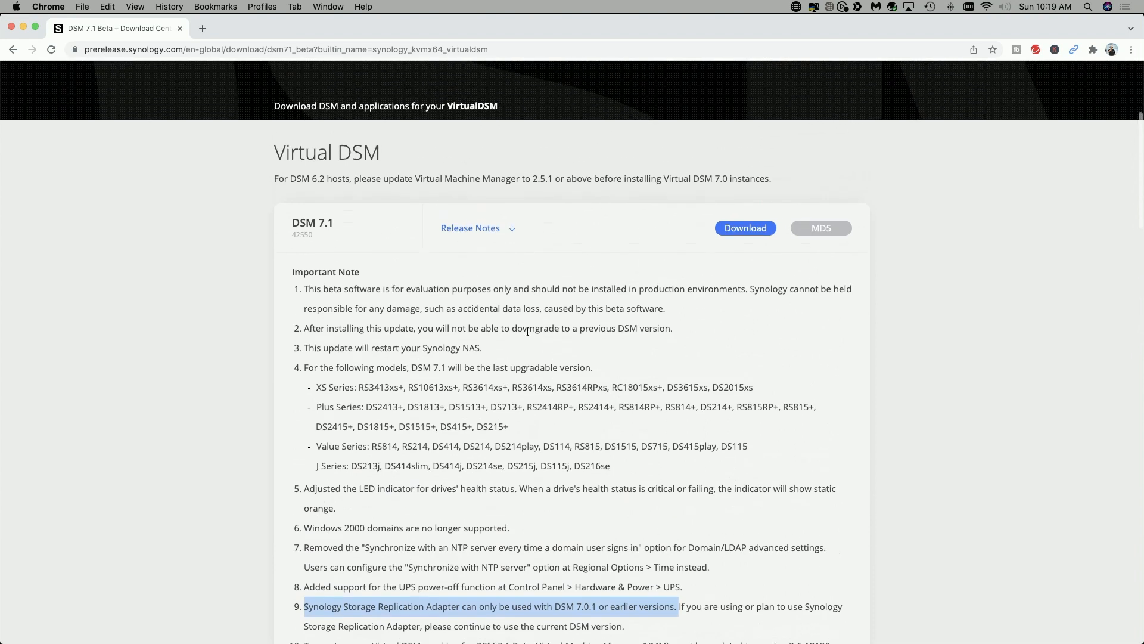